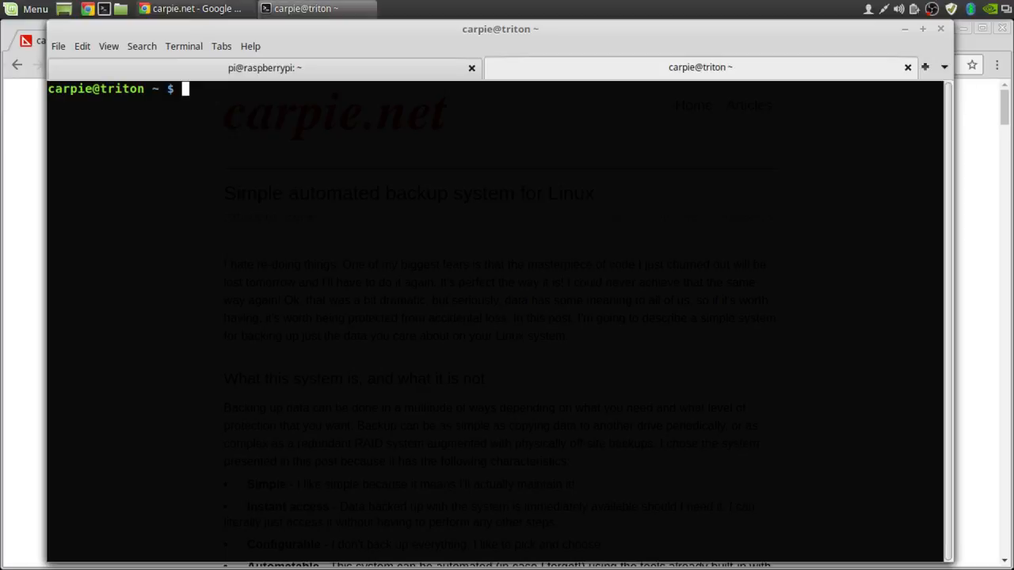
Step: Create ~/.ssh with mkdir and set its permissions to 700 with chmod
type("mk")
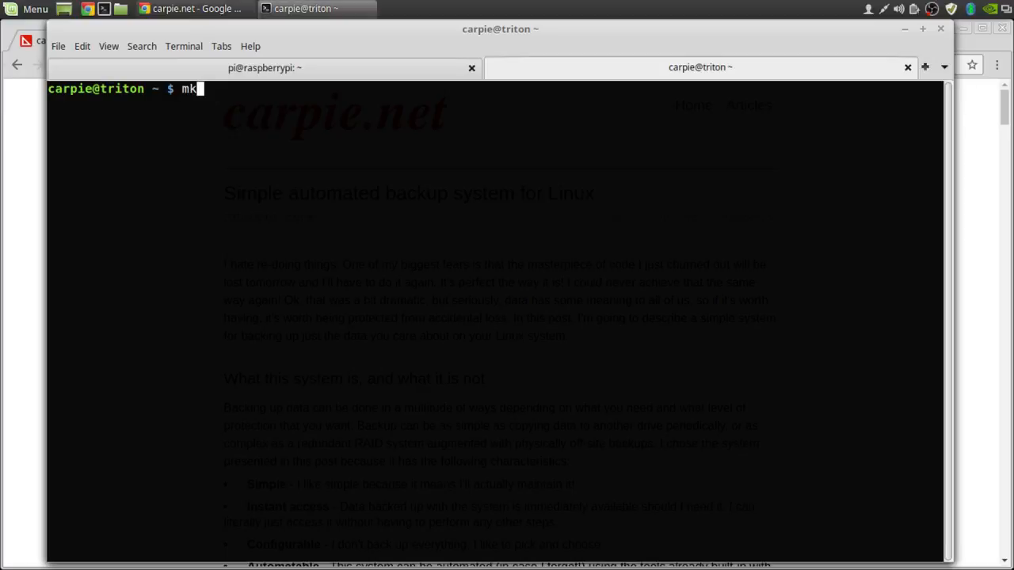
type("dir ~/.ssh")
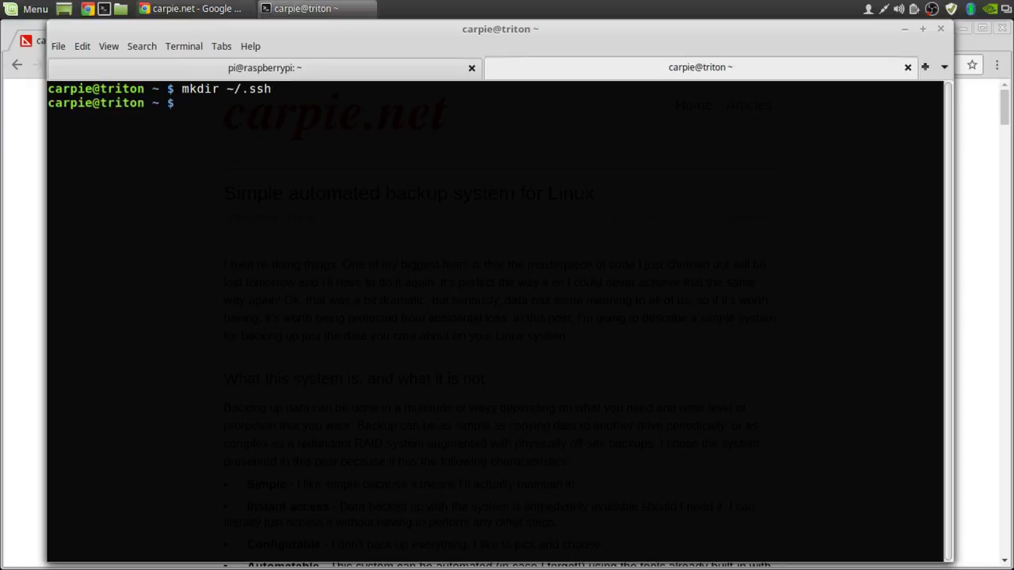
type("chmod")
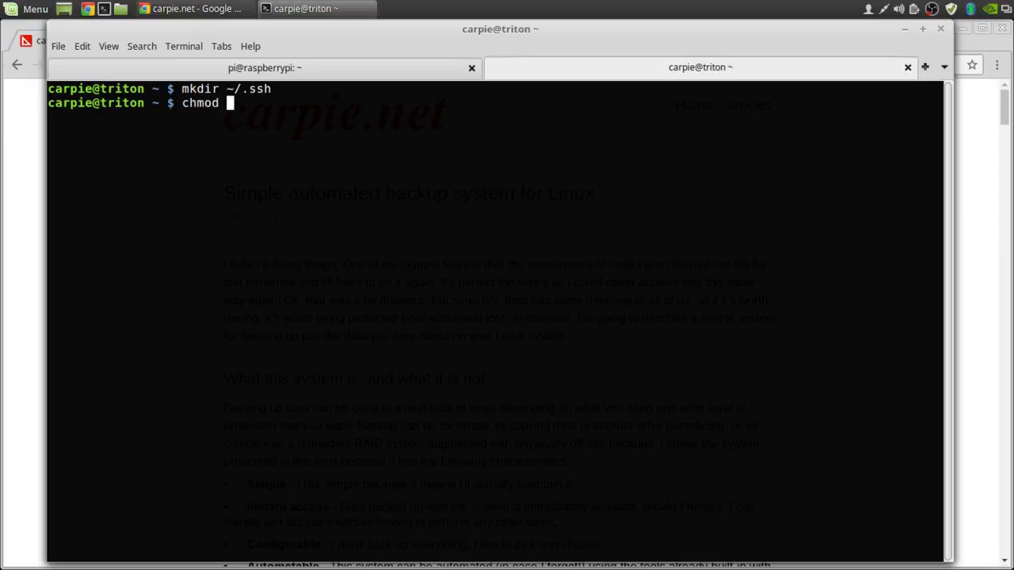
type("700")
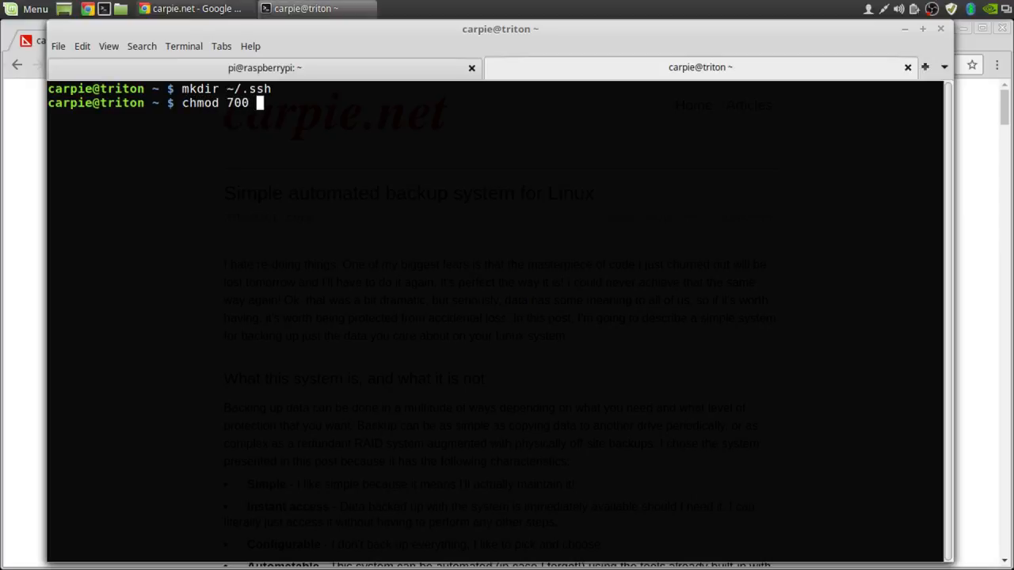
type("~/.ssh")
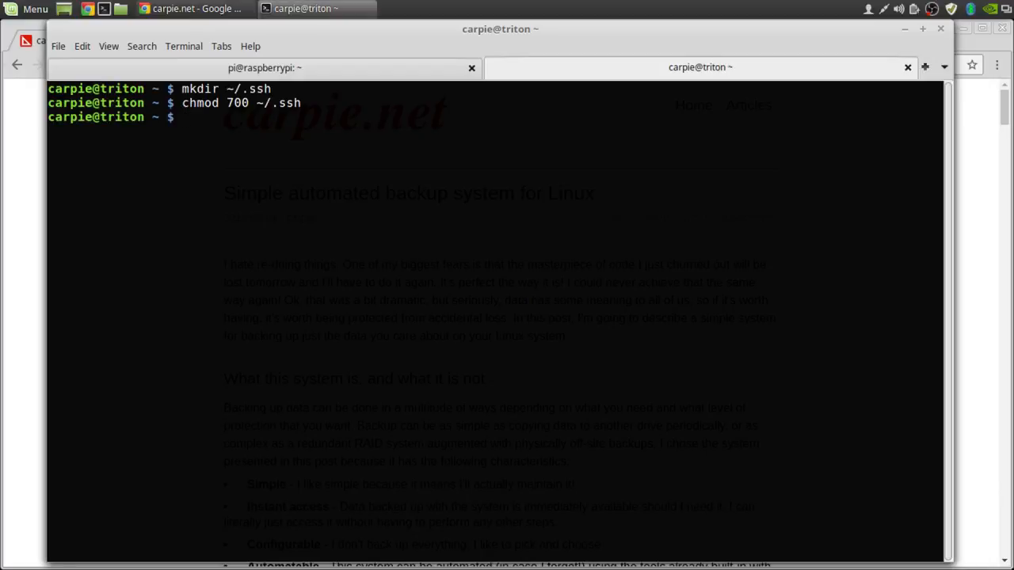
Step: Run ssh-keygen -C "host backup key" -N "" -f ~/.ssh/backup_key, then list .ssh to confirm the key files
type("ssh-keygen")
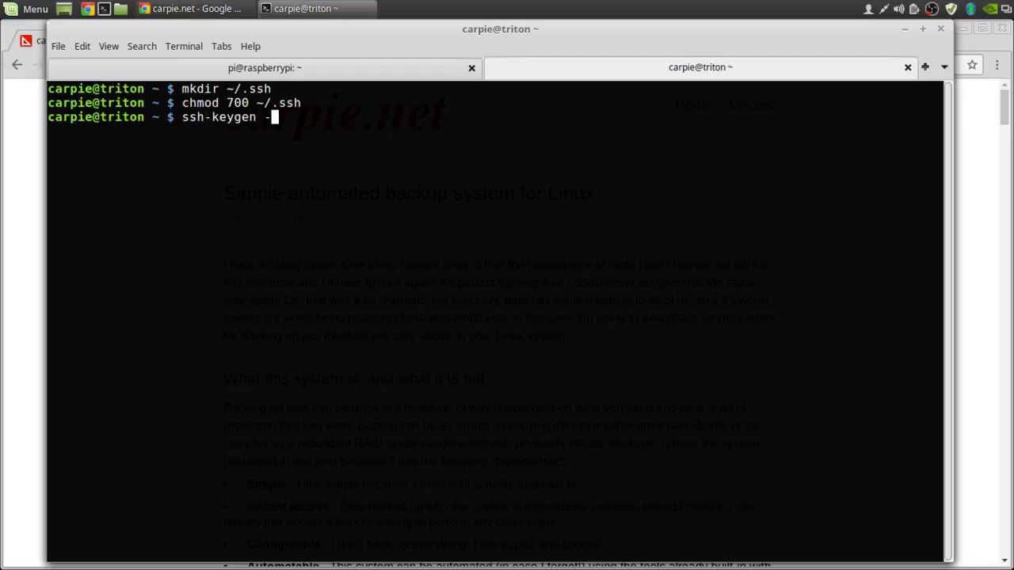
type("-C \"host")
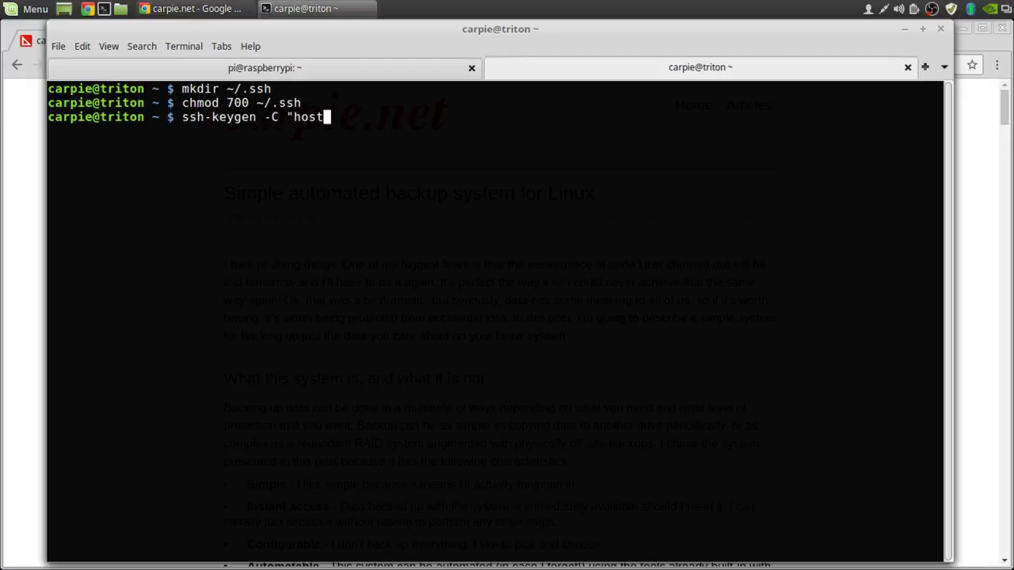
type("backup key\"")
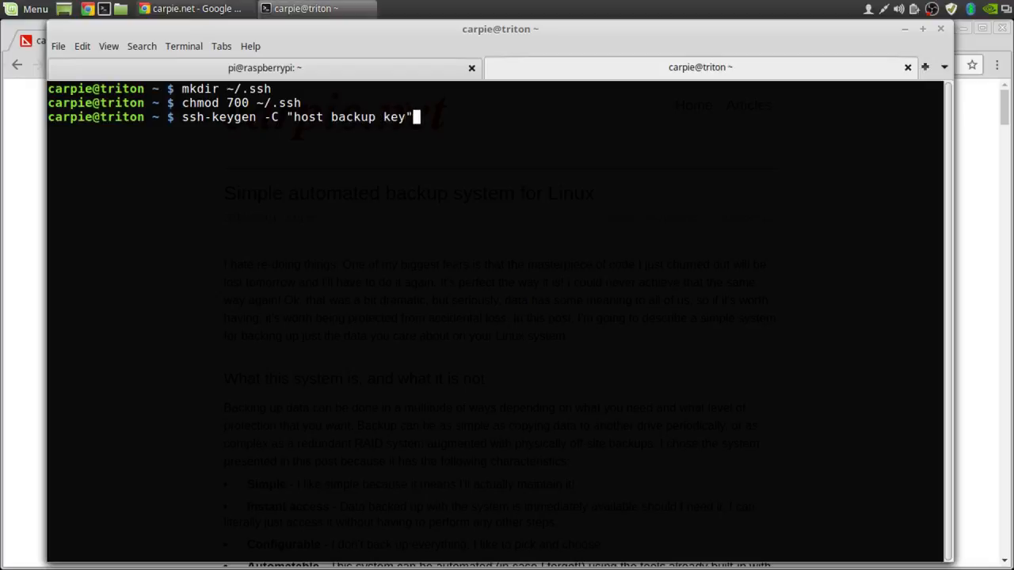
type("-N \"\" -f ~/")
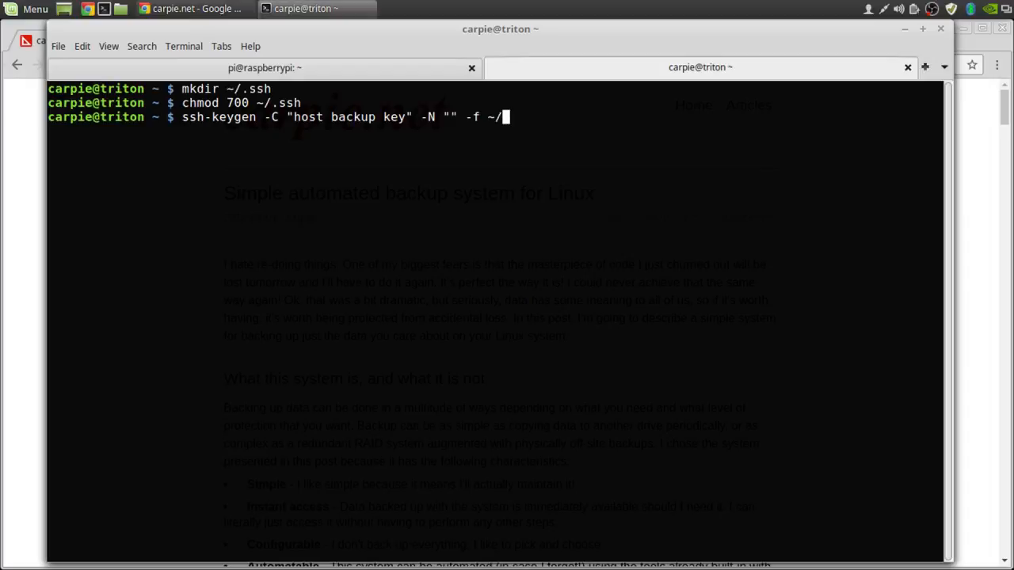
type(".ssh/back")
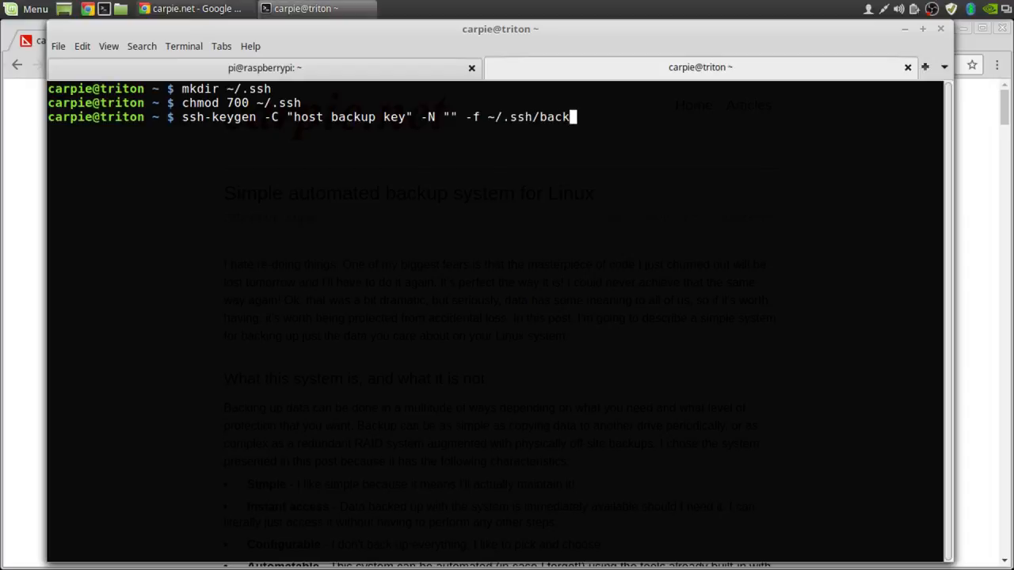
type("up_key")
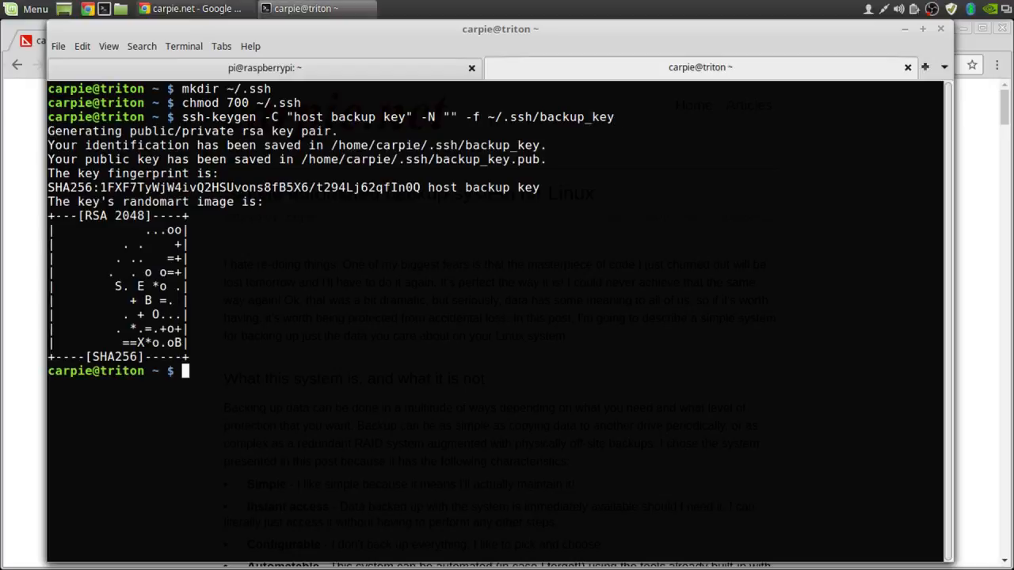
type("ls .ssh")
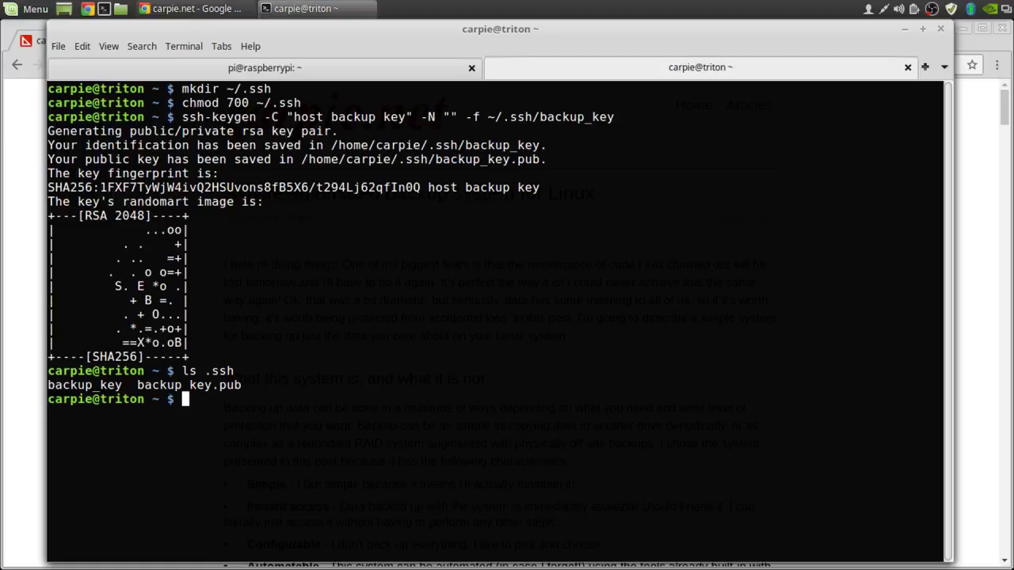
Step: Create ~/backup with mkdir, move into it, and begin a vi command
type("mkdir ~/backup")
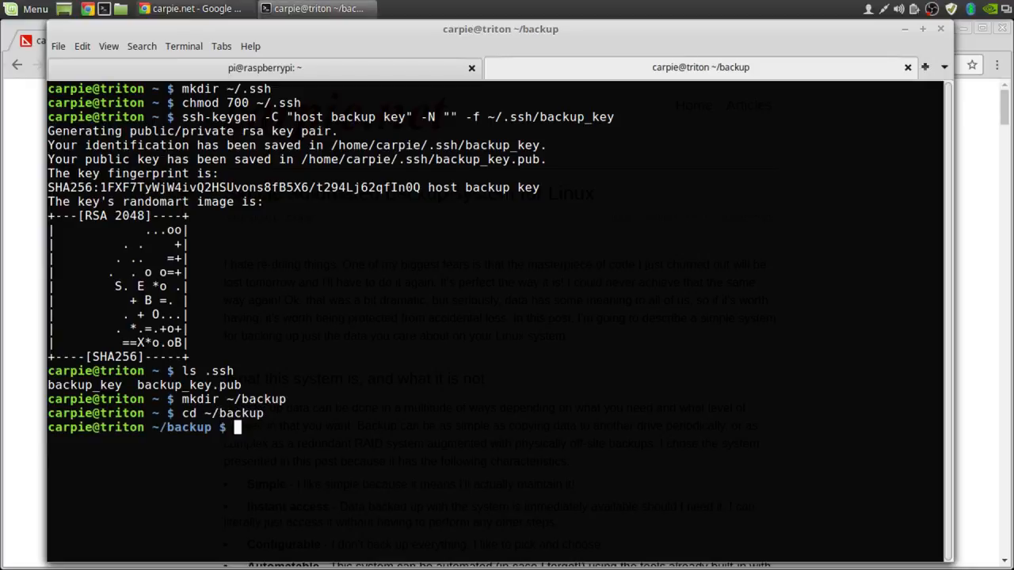
type("vi")
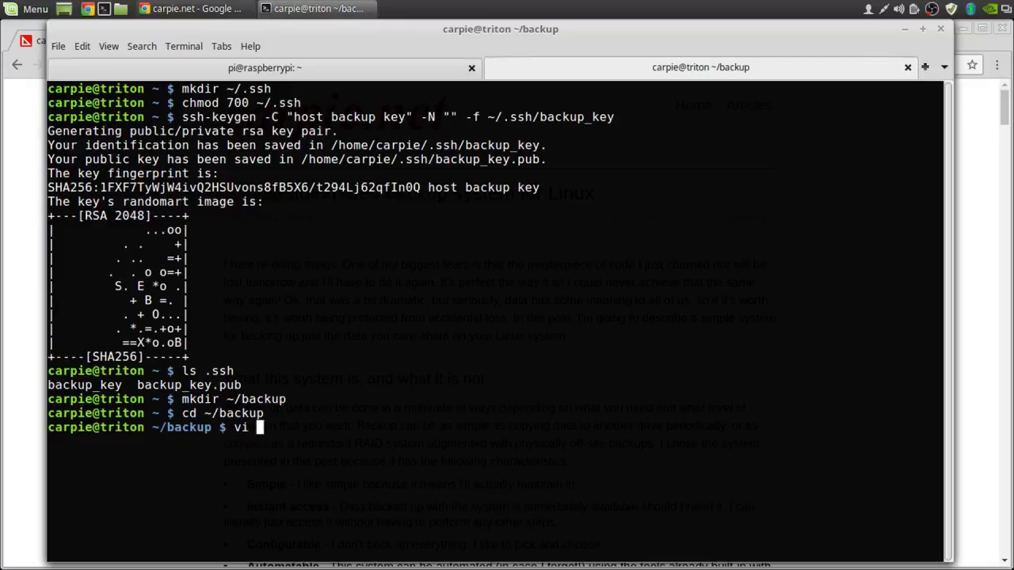
Step: Start do_backup.sh in vi with a #!/bin/bash shebang and a 'Backup script' comment
type("do_bac")
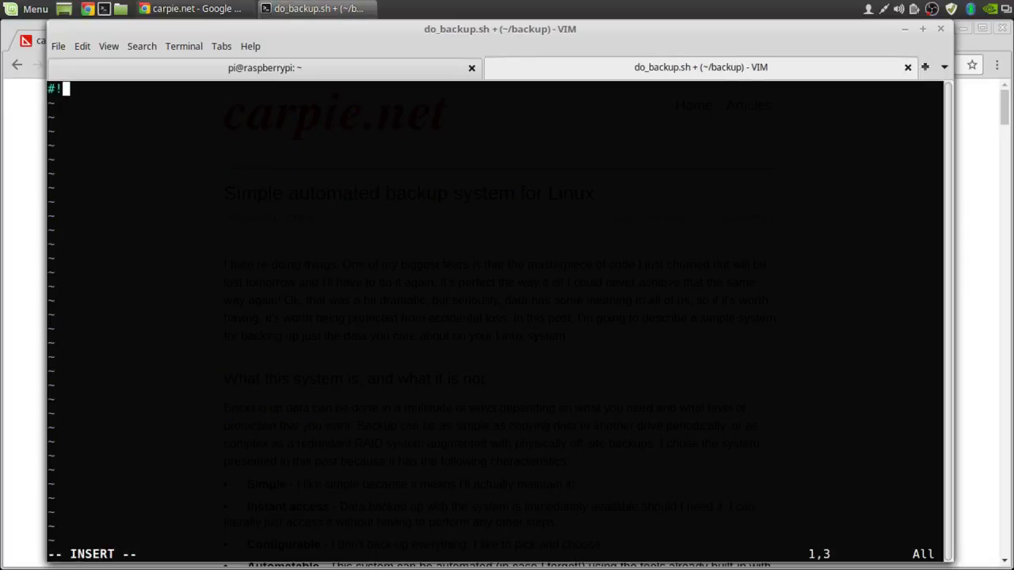
type("/bin/bash")
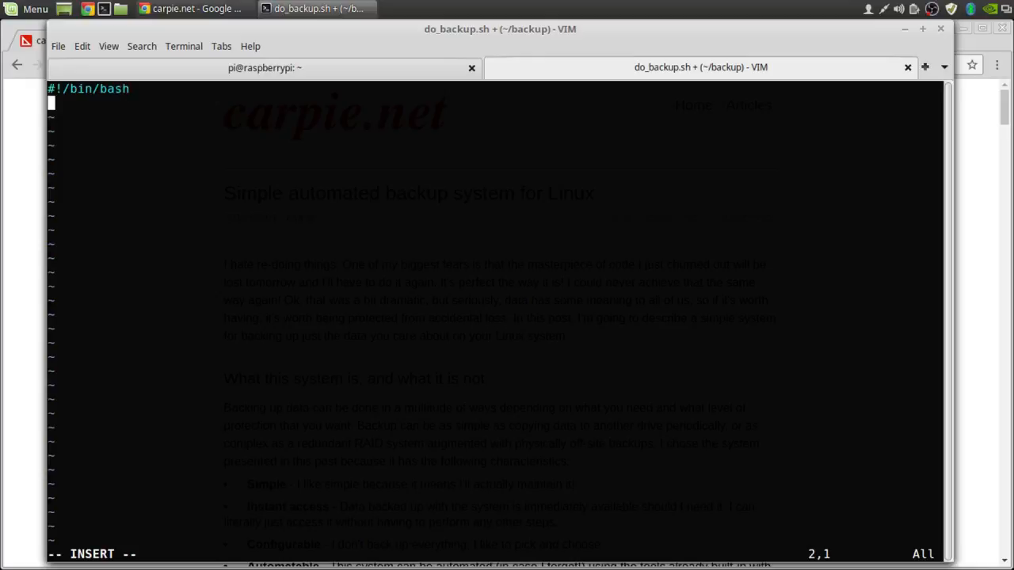
type("#")
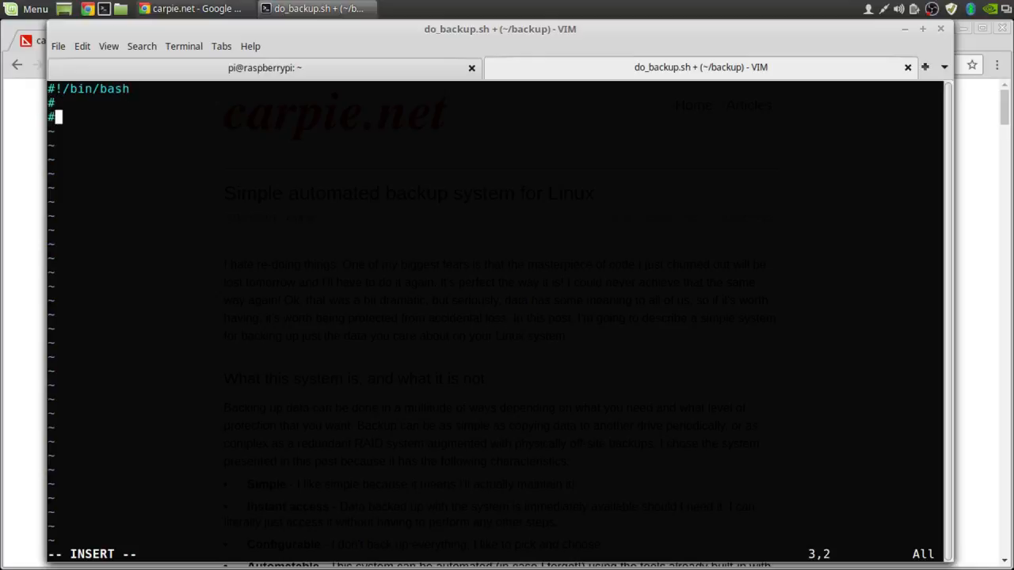
type("Backup s")
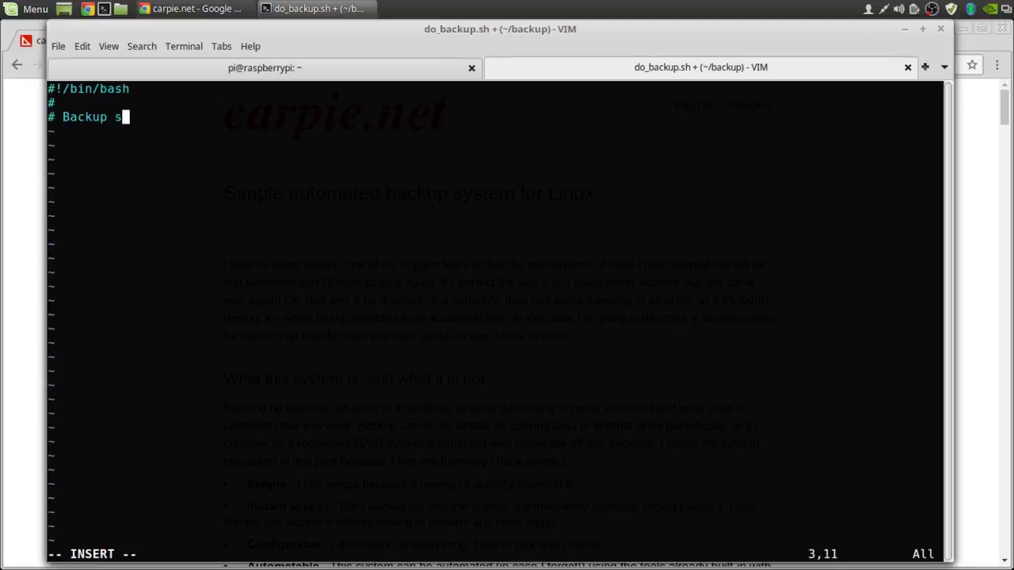
type("cript")
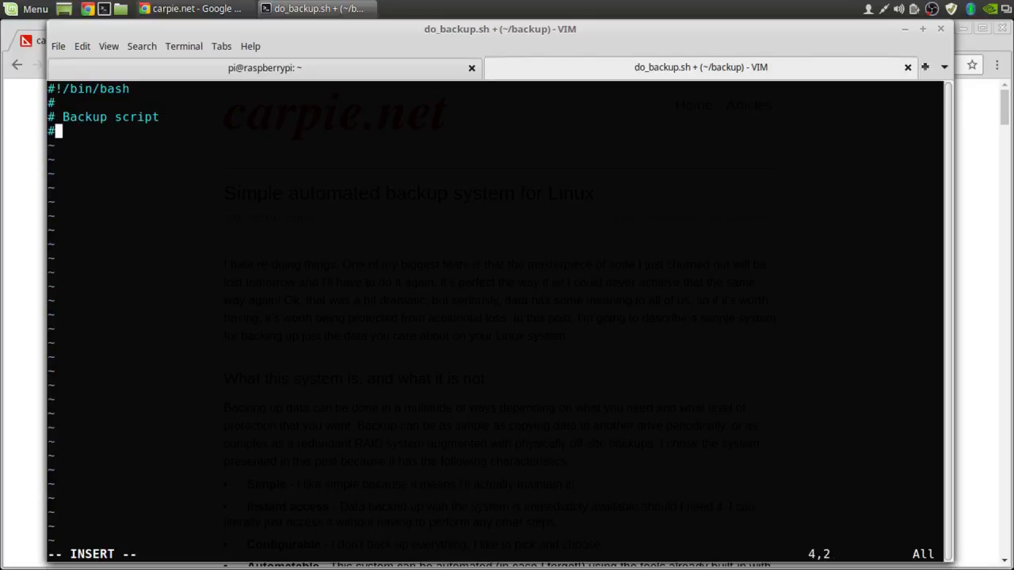
type("BAC")
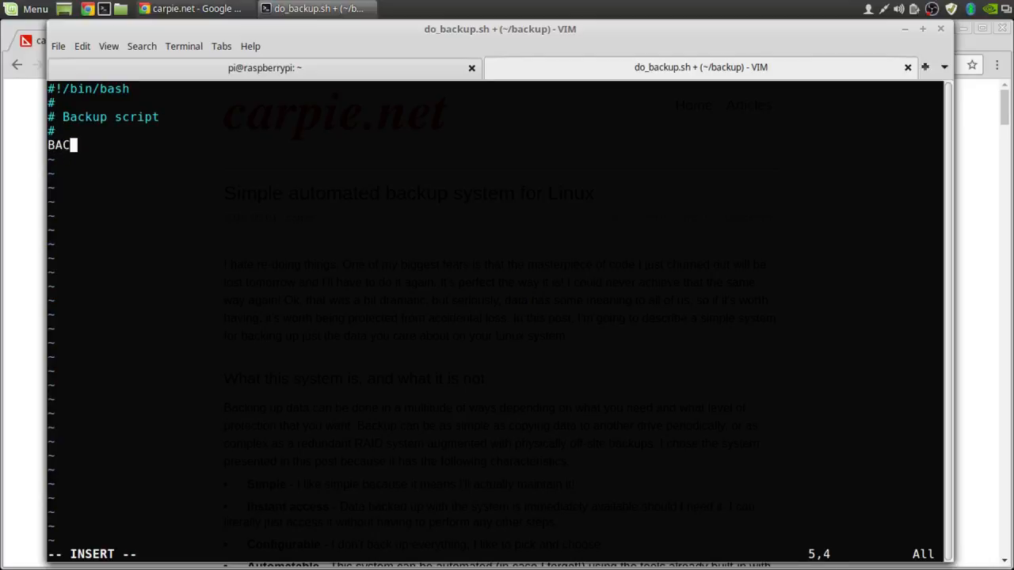
type("KU")
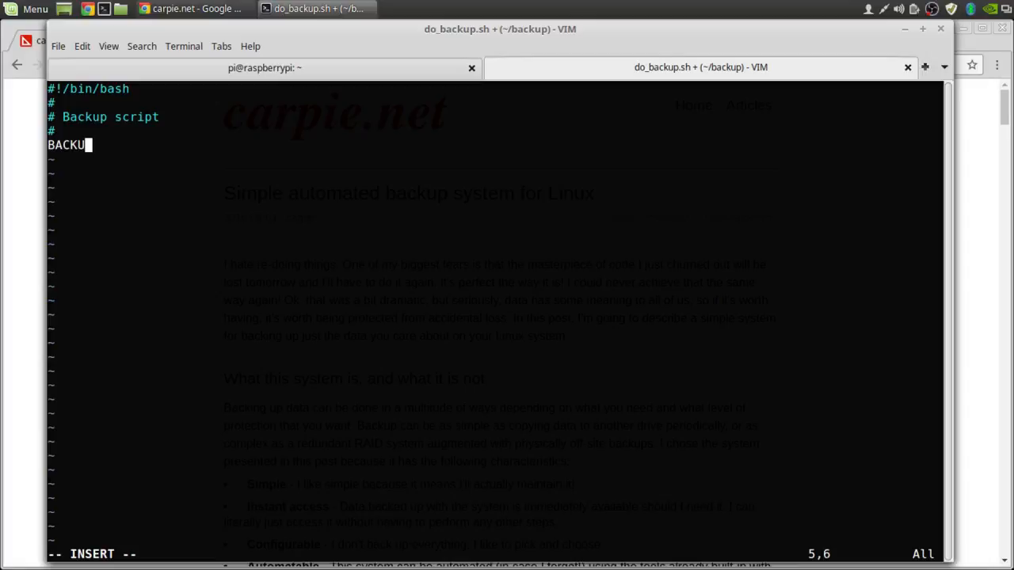
type("P_SERVER")
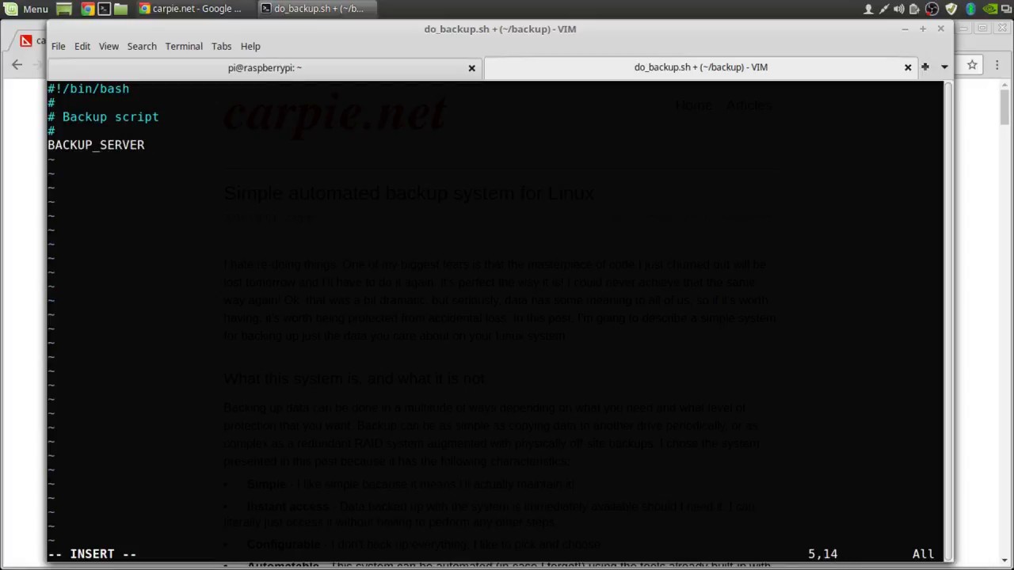
type("=pi")
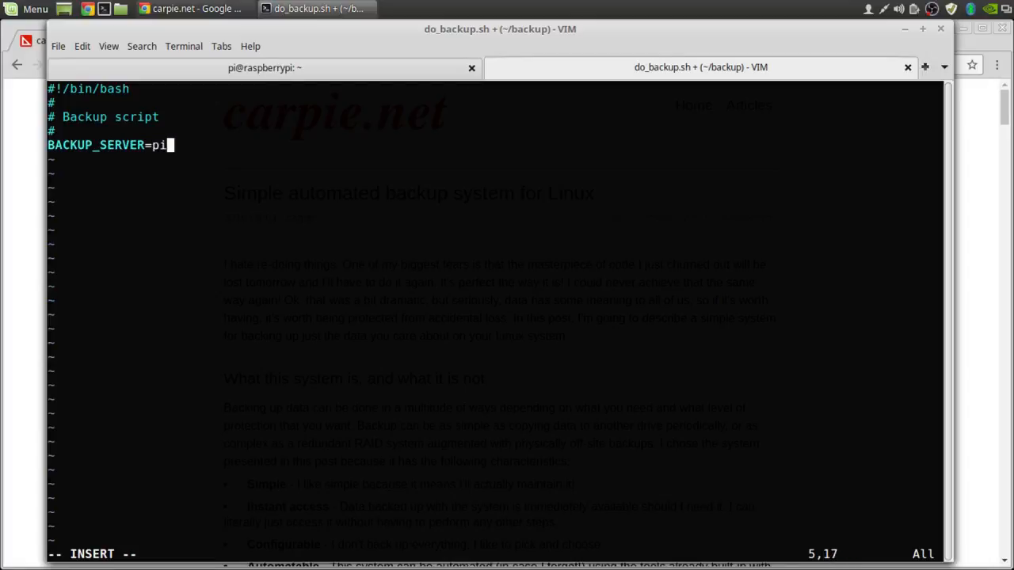
type("@192.168.0")
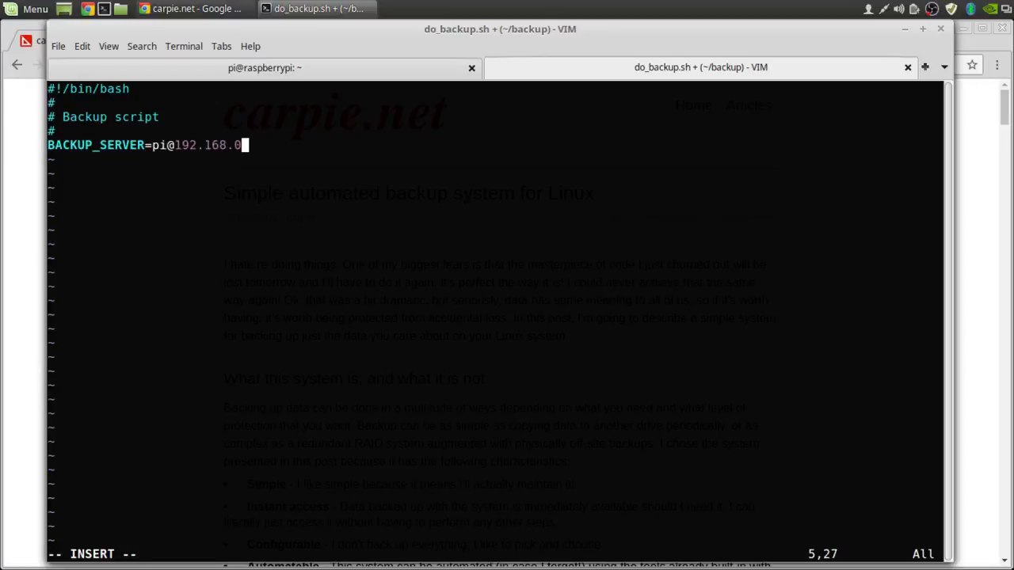
type(".5:")
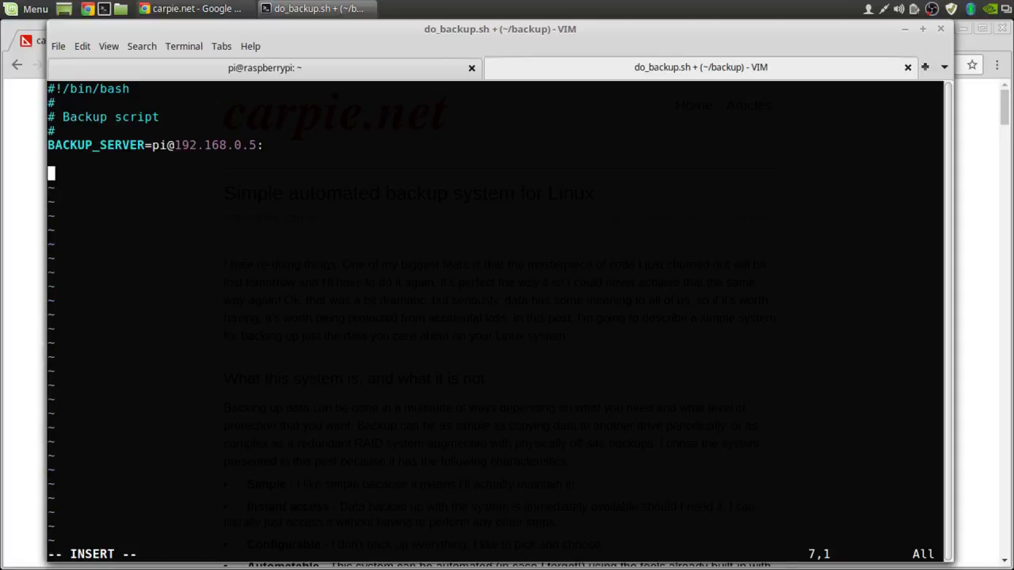
Step: Write the /usr/bin/rsync -avz --delete-excluded --exclude-from command line
type("/u")
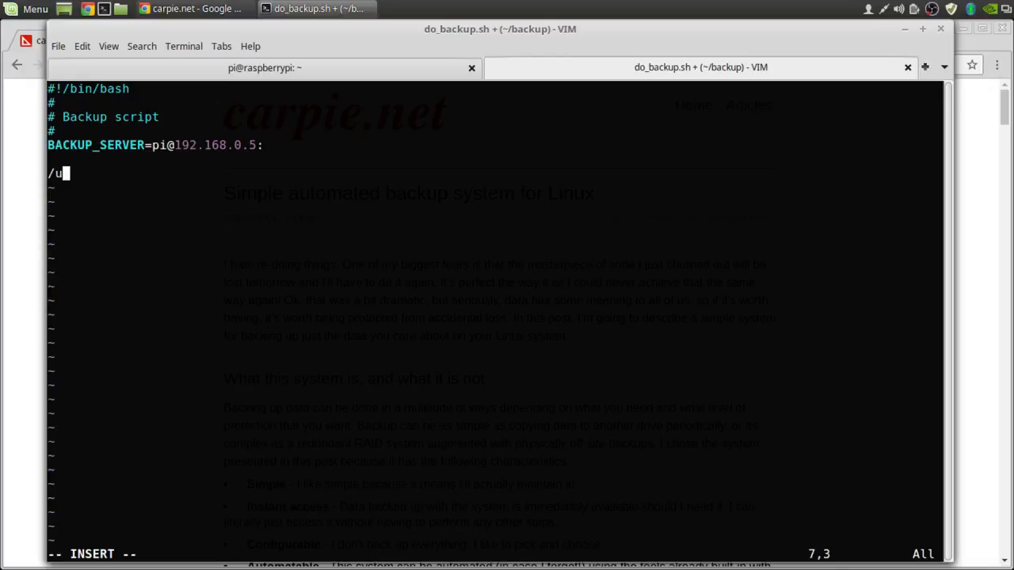
type("sr/bin/")
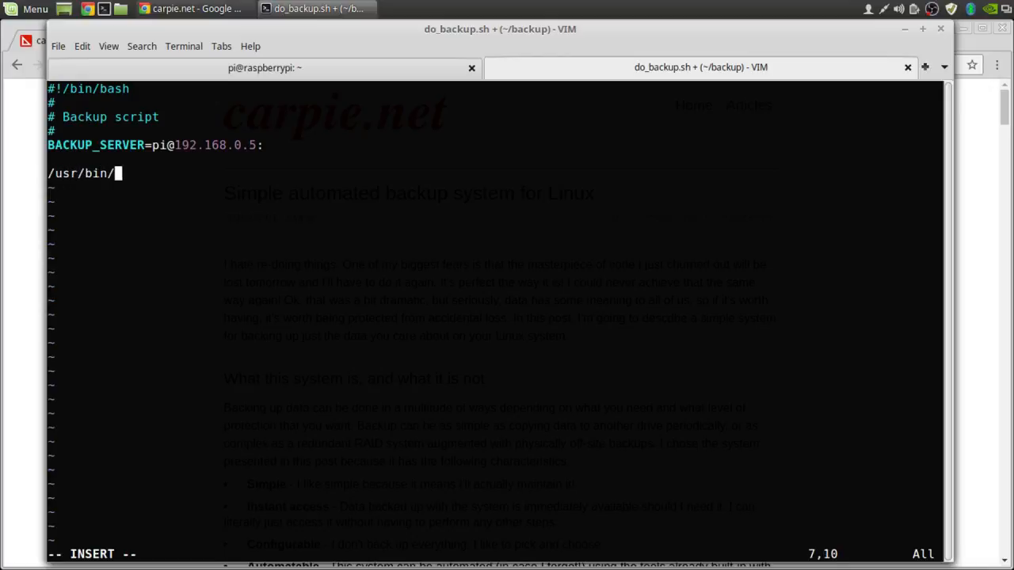
type("rsync")
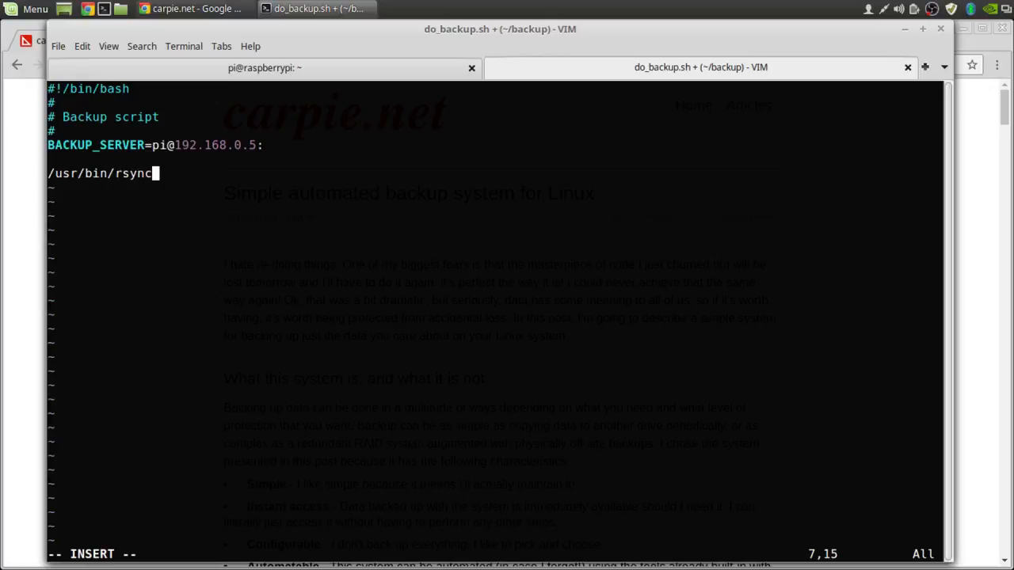
type("-avz --delete-ex")
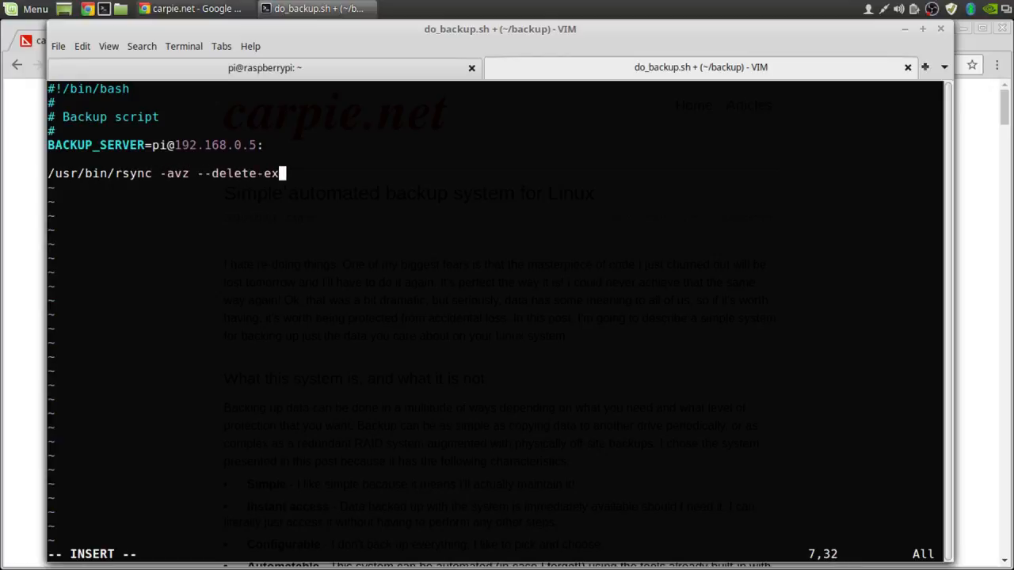
type("cluded -")
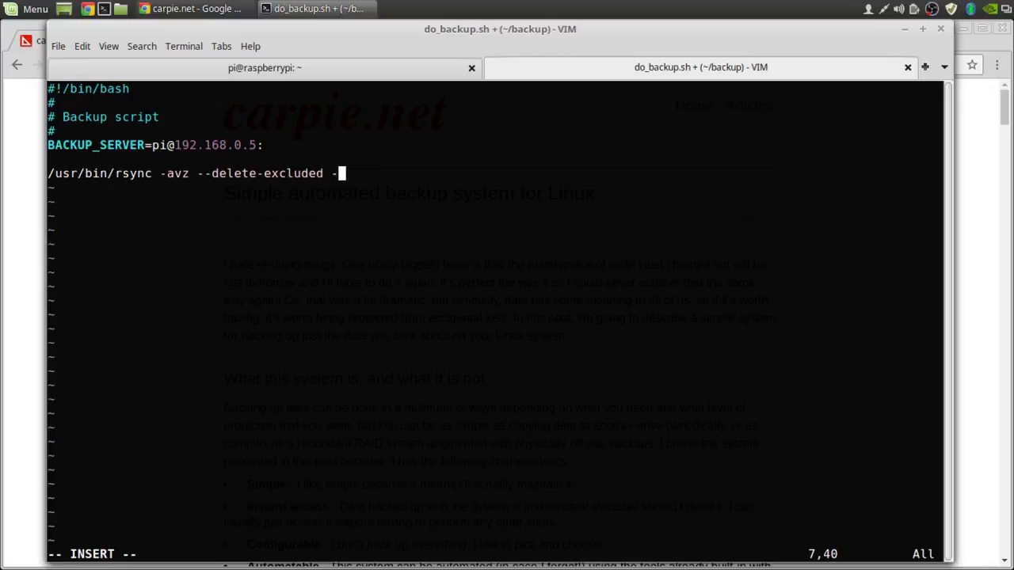
type("-exclude")
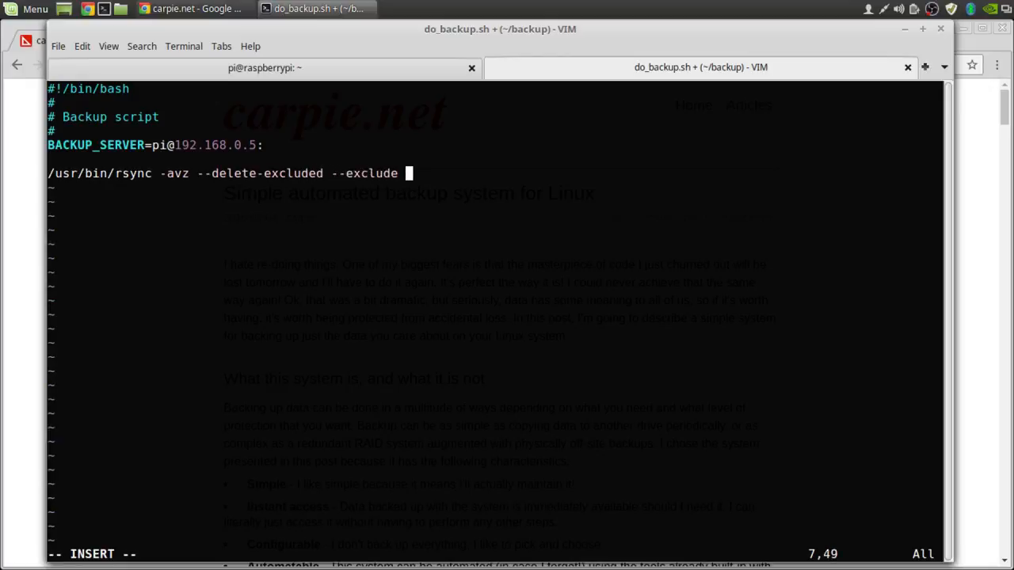
type("-from")
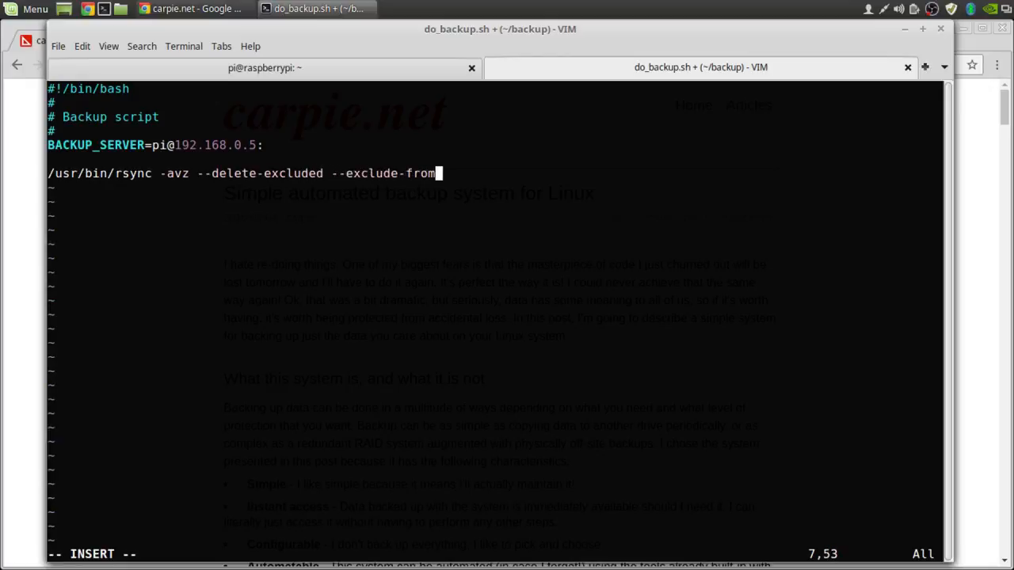
Step: Point --exclude-from at /home/carpie/backup/exclude and sync /home/carpie/ to $BACKUP_SERVER, then save
type("/home/cari")
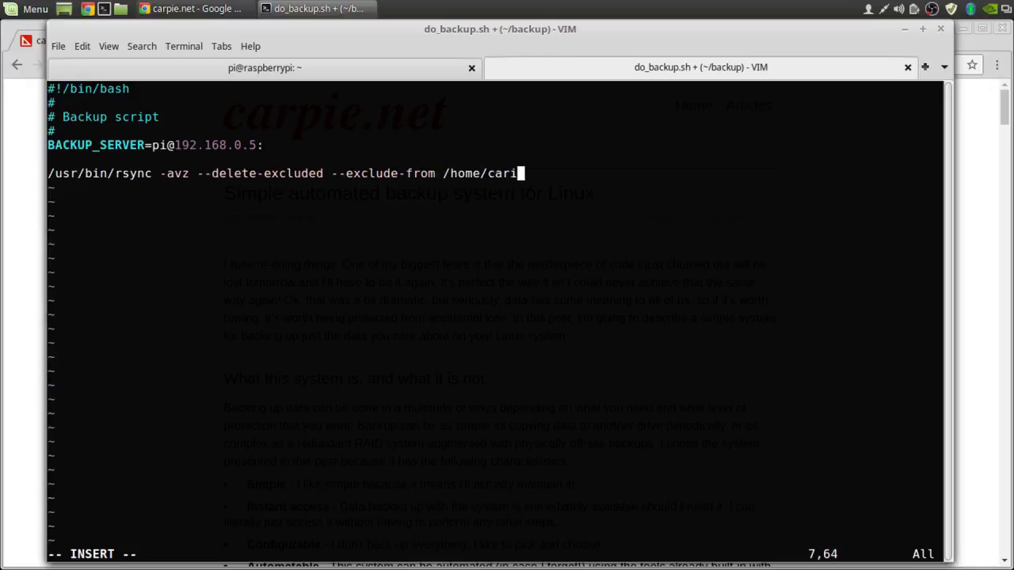
type("pe/")
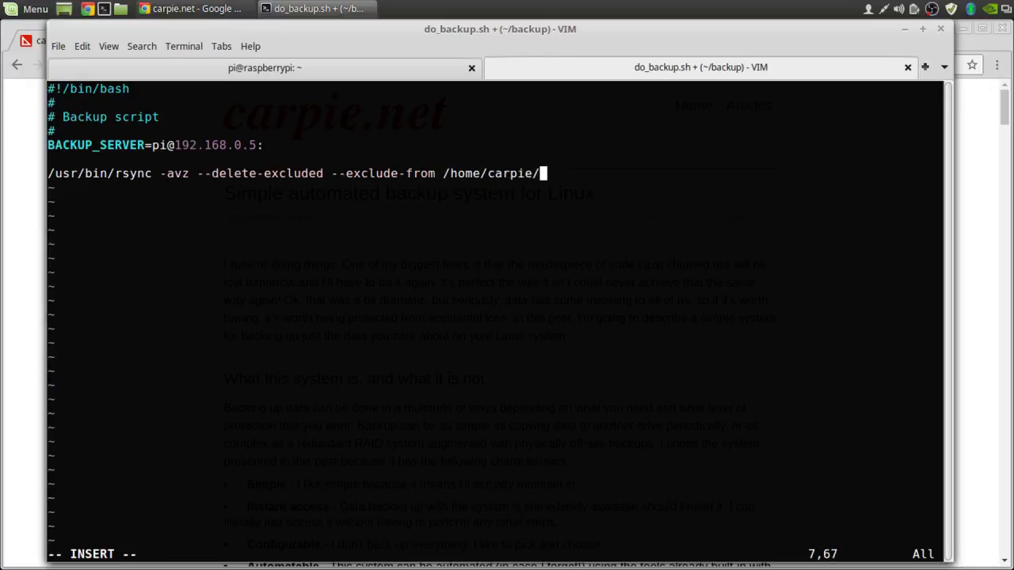
type("backup/exclude /ho")
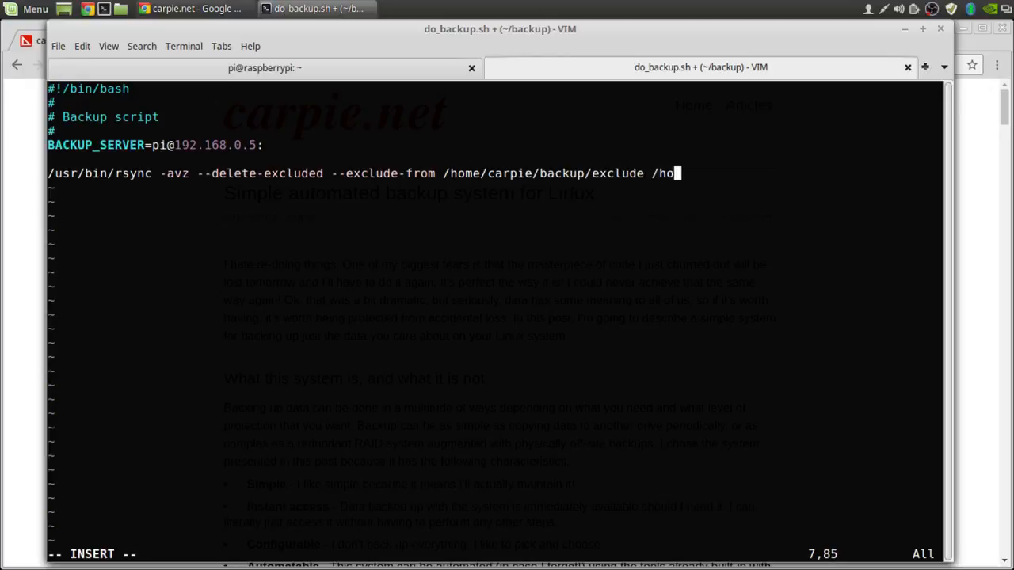
type("me/carpie/ $BACKUP_SERVER")
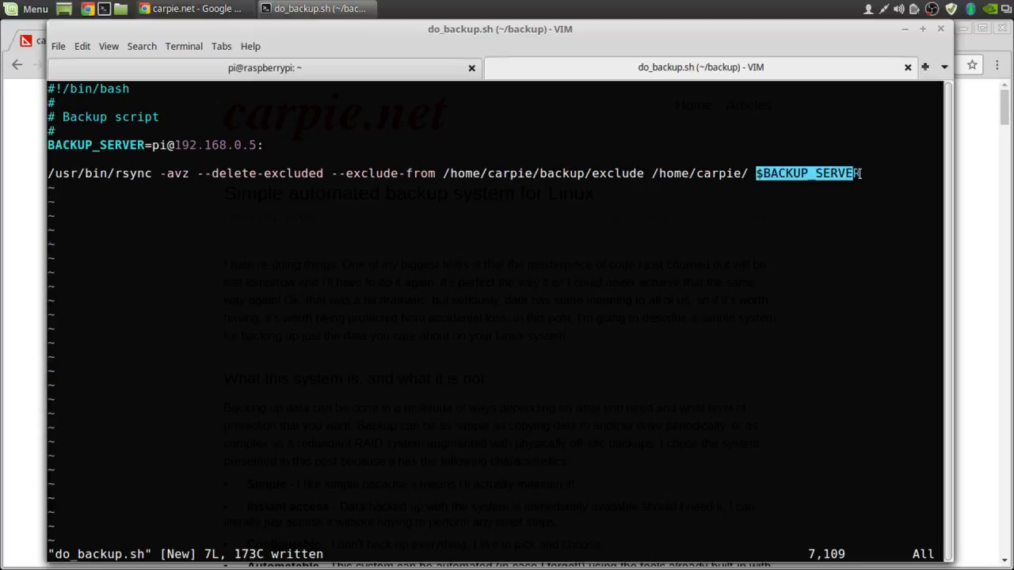
mouse_move(404, 168)
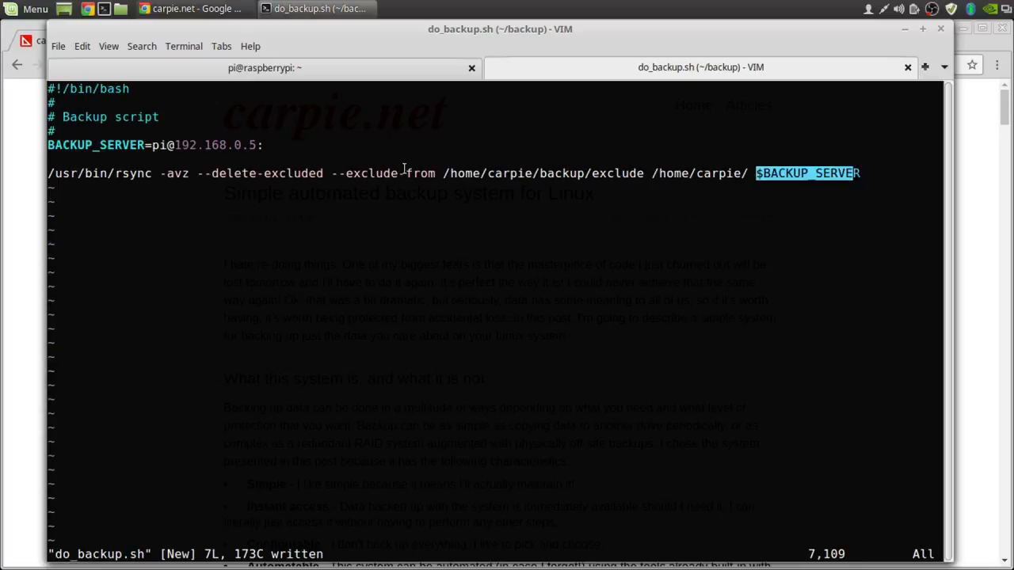
Step: Quit vi, make do_backup.sh executable with chmod a+x, and start editing a new exclude file
type(":wq")
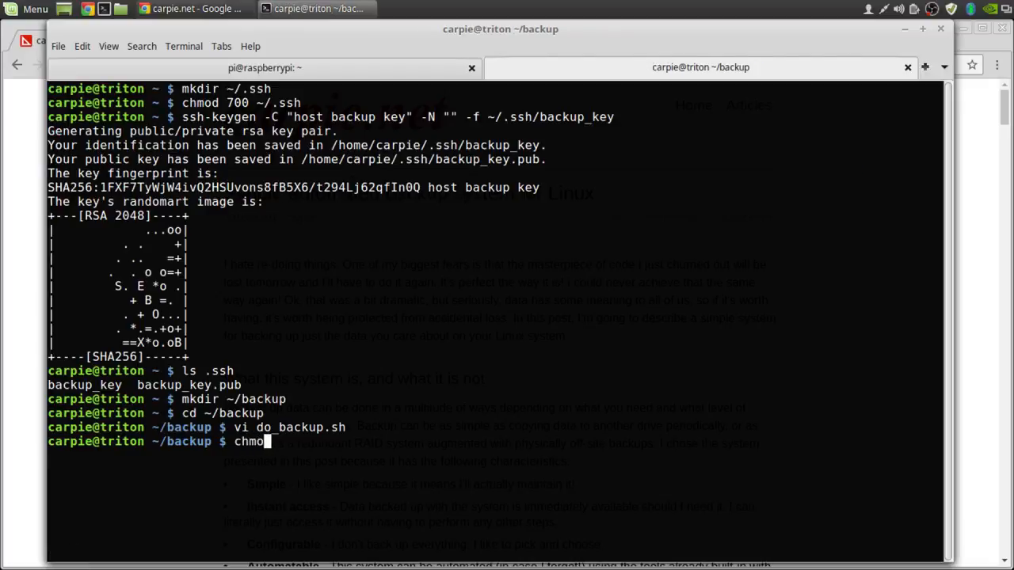
type("a+x do_backup.sh")
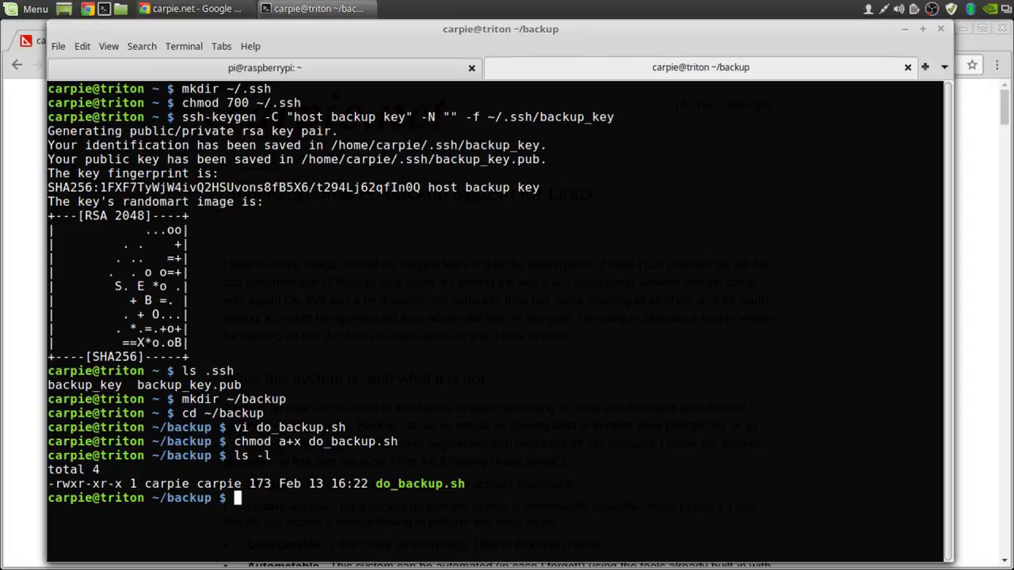
type("vi excl")
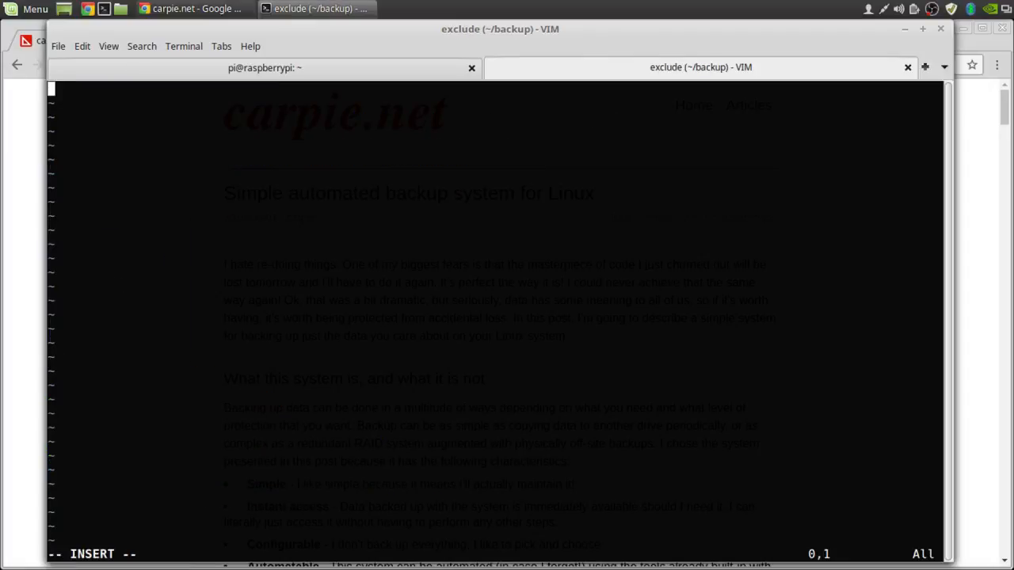
Step: Add commented exclude entries for /.ssh keys and /.cache cache files
type("# Don't copy my ssh keys to external ba")
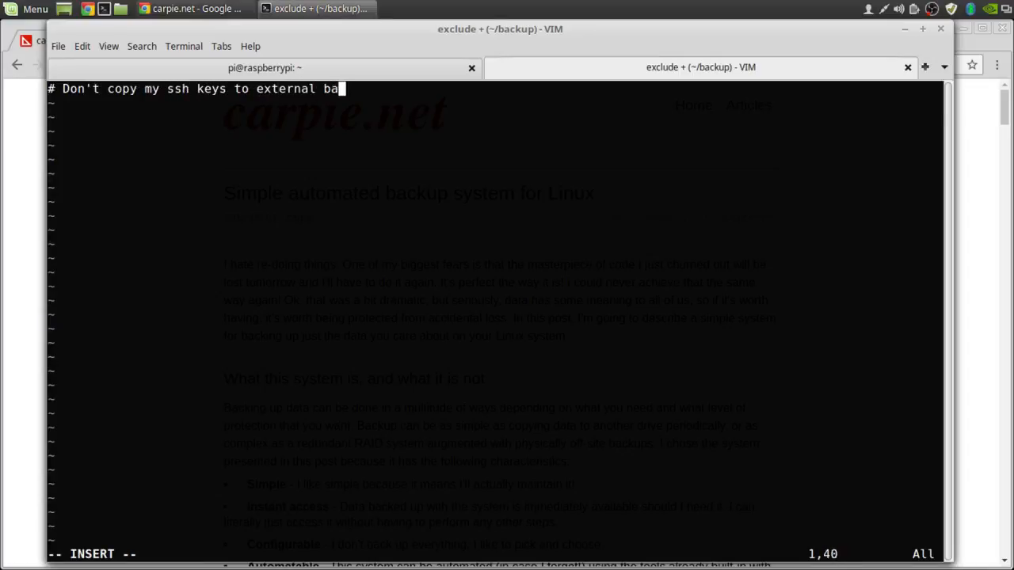
type("ckup")
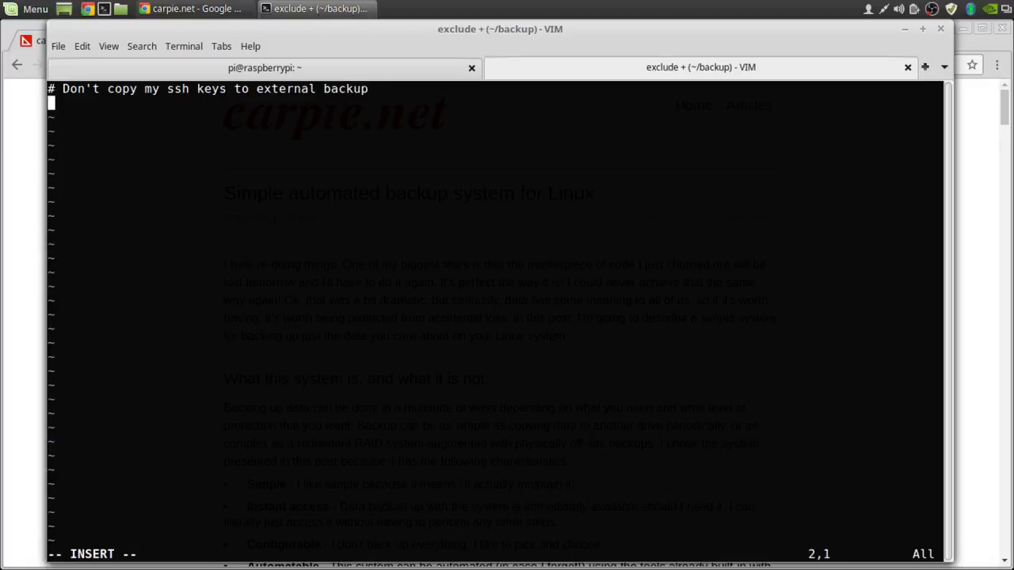
type("/.")
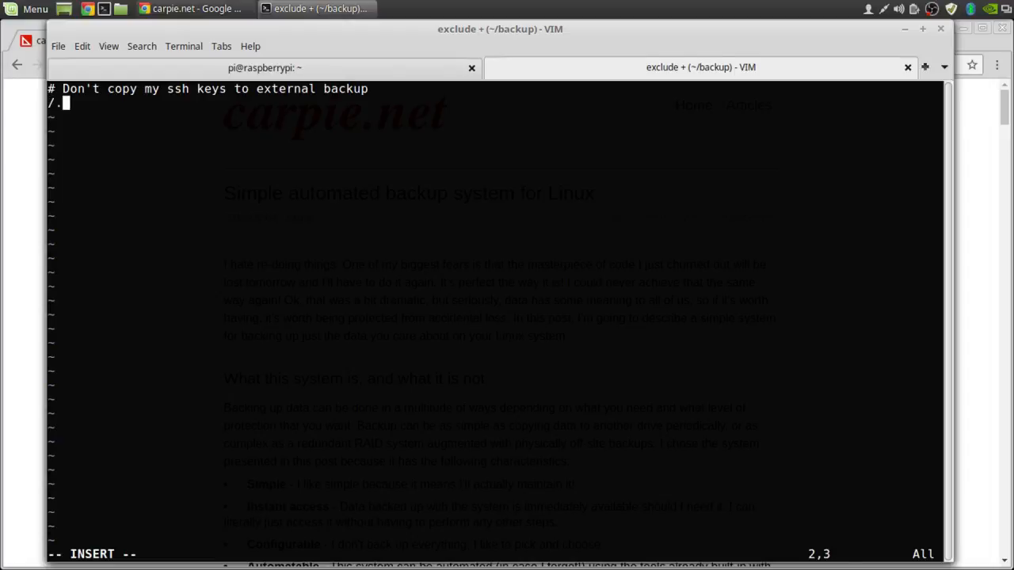
type("ssh")
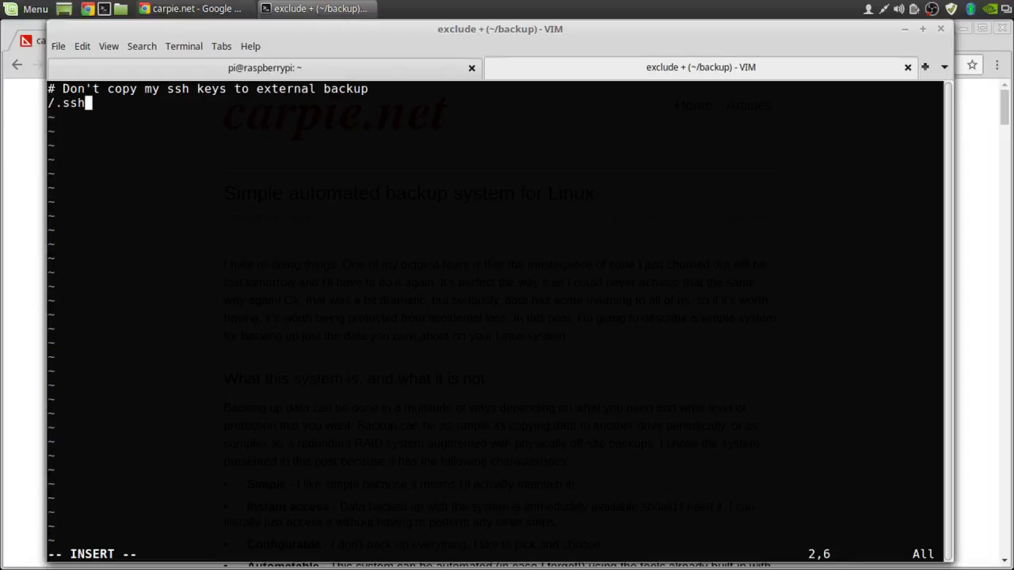
type("# No need to")
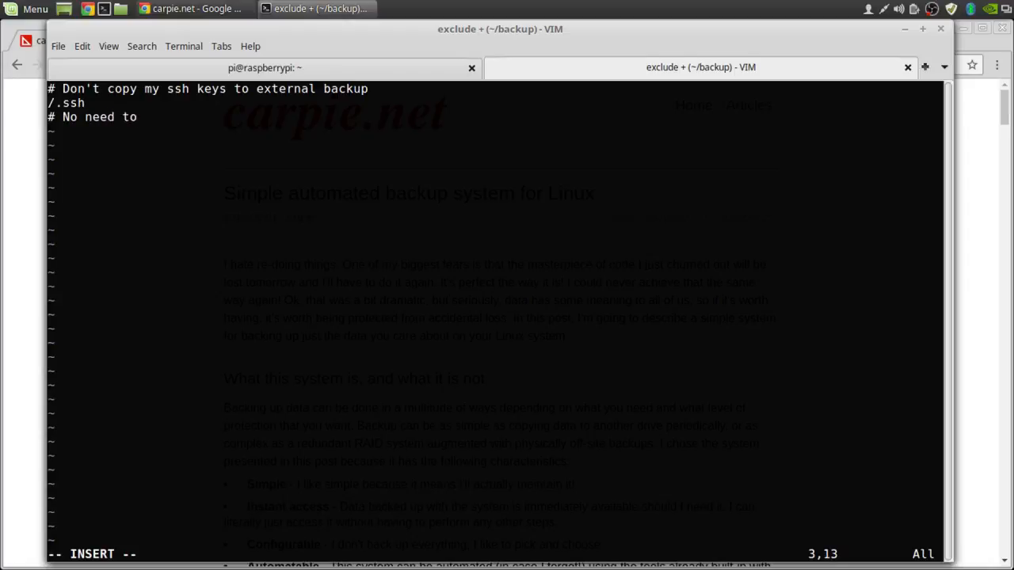
type("backup cache f")
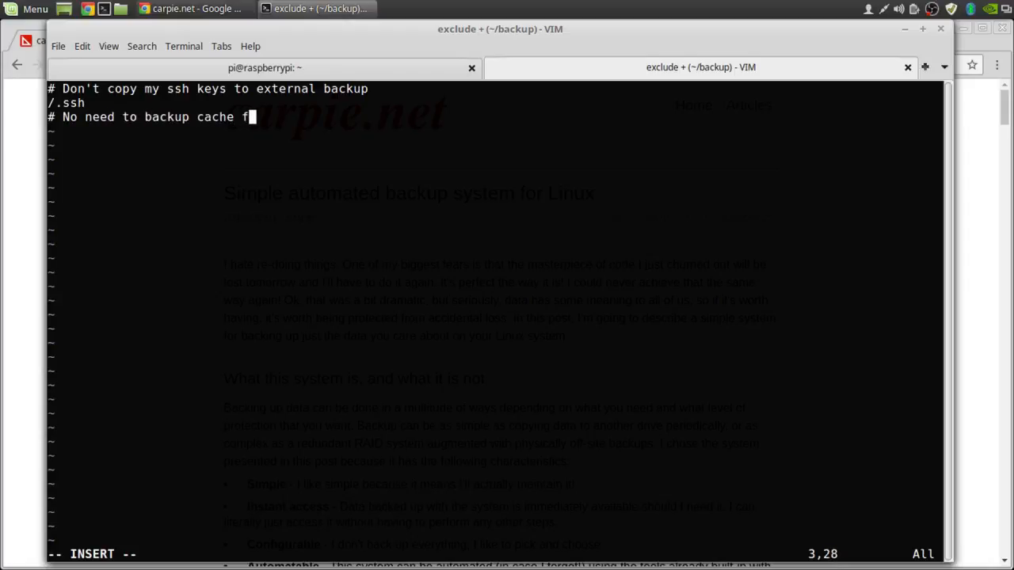
type("iles")
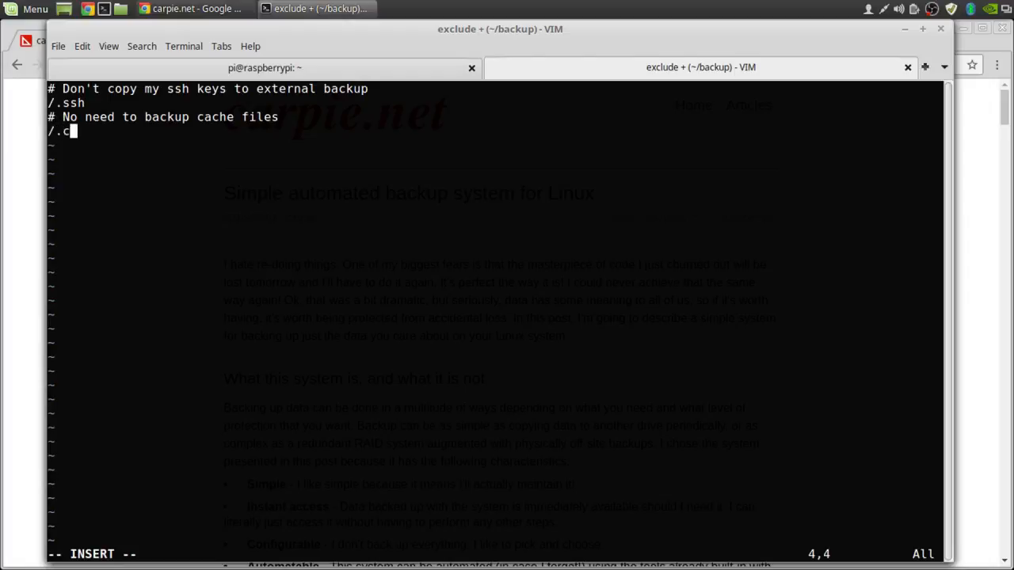
type("ache")
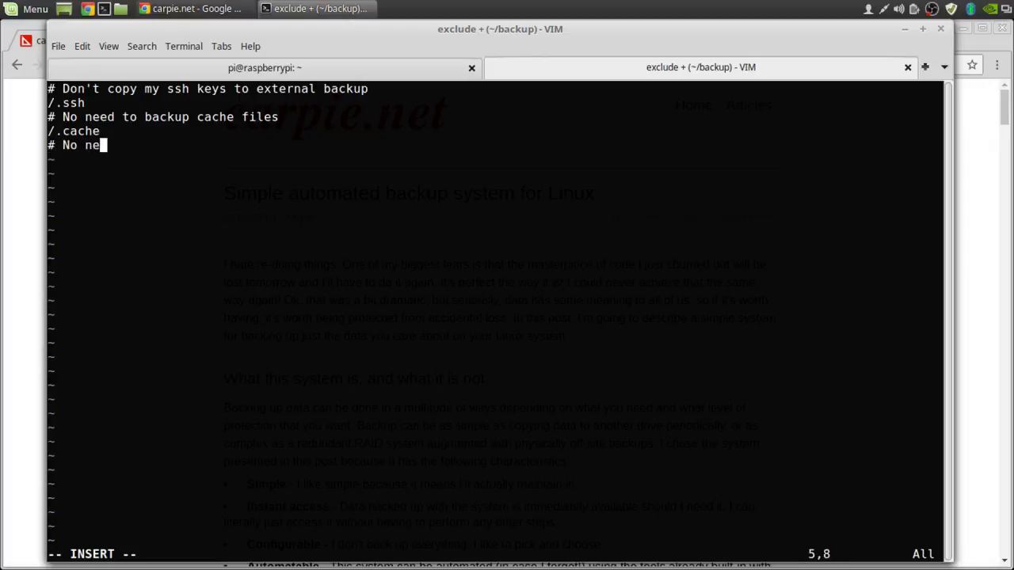
Step: Add a commented **backup.log pattern for backup logs, then save and quit
type("ed to backup my")
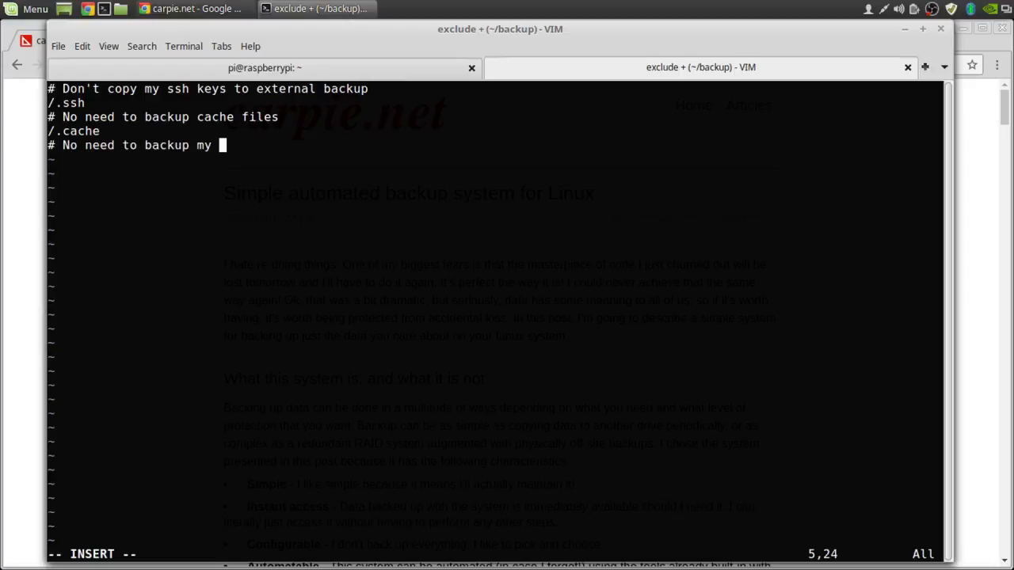
type("backup logs")
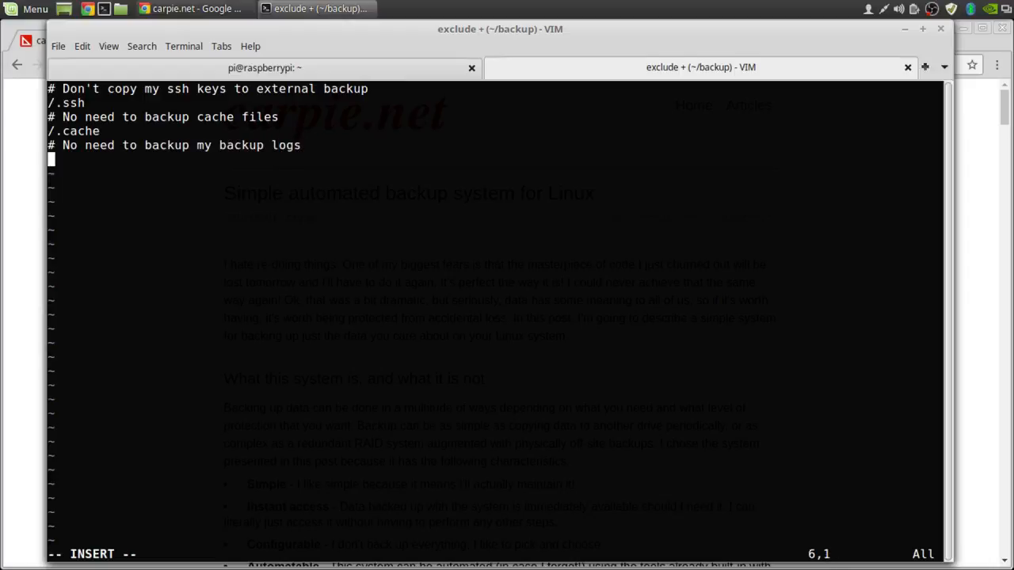
type("**backup")
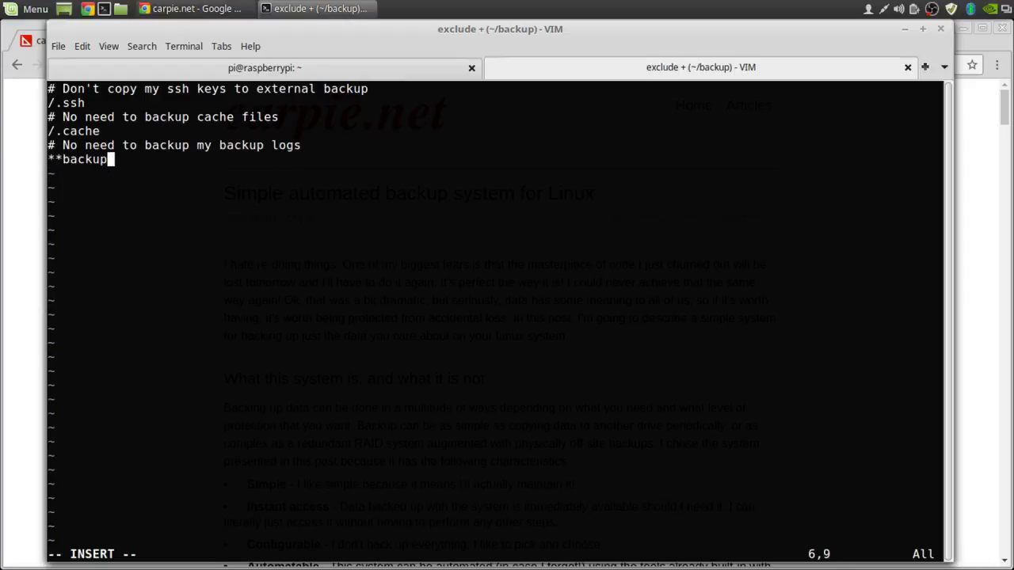
type(".log")
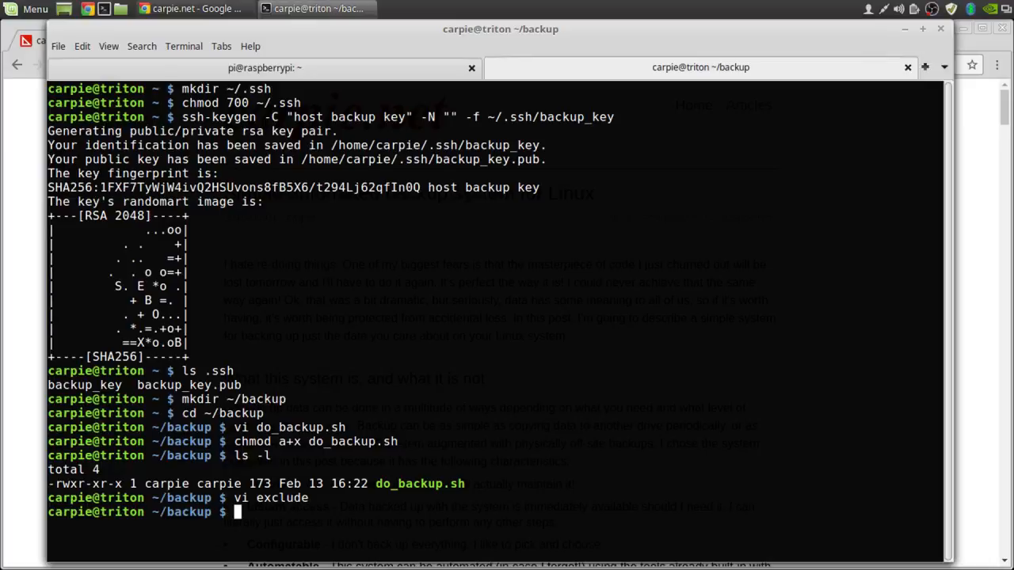
type("scp")
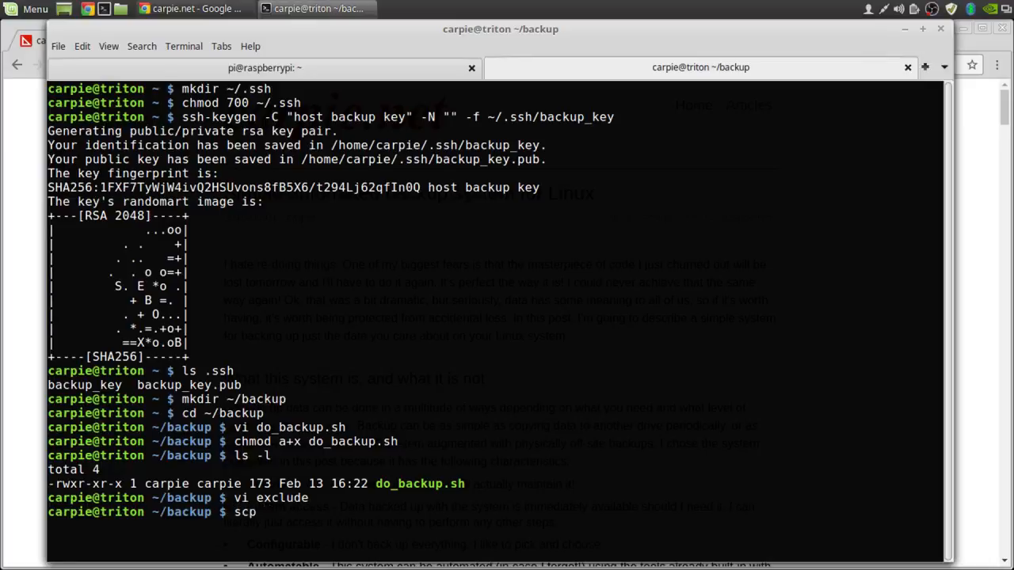
type("~")
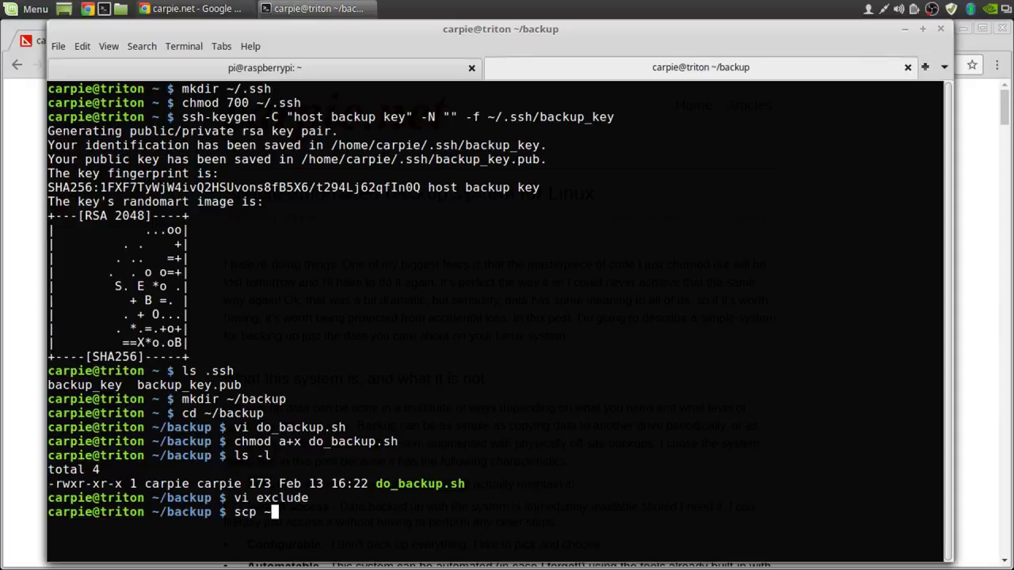
type("/.ssh/backup_key.pub pi")
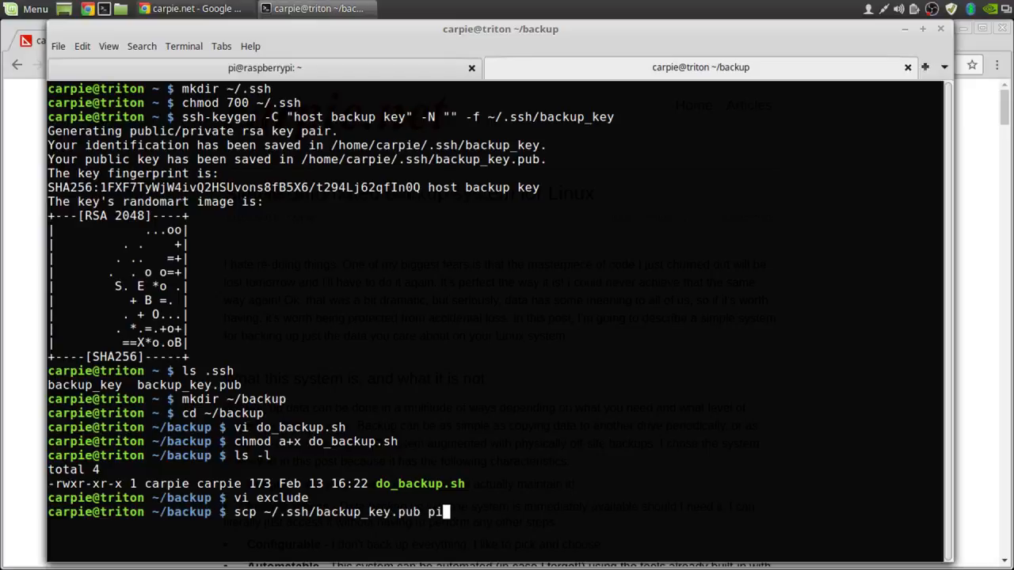
type("192.18")
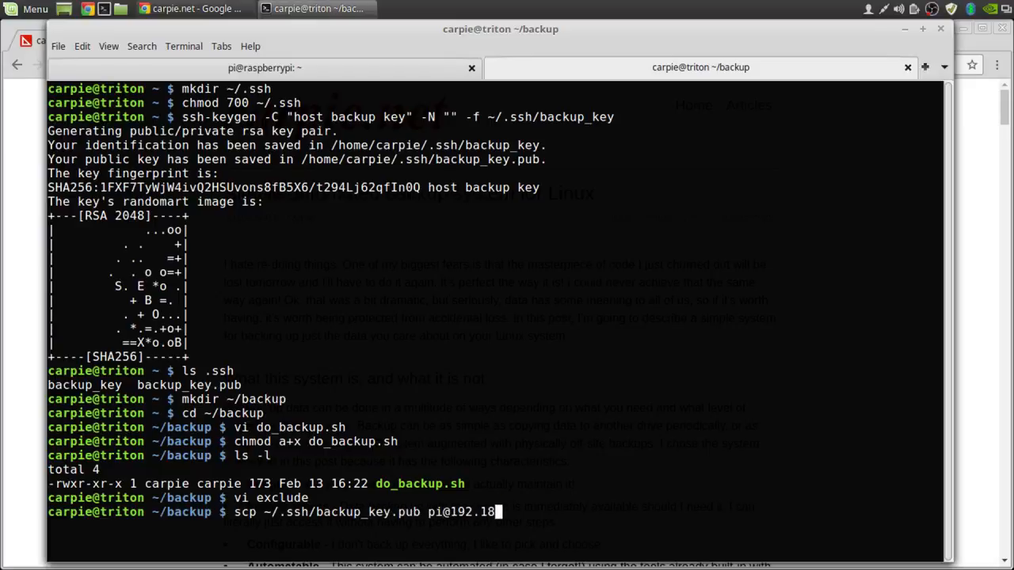
type("8.0.")
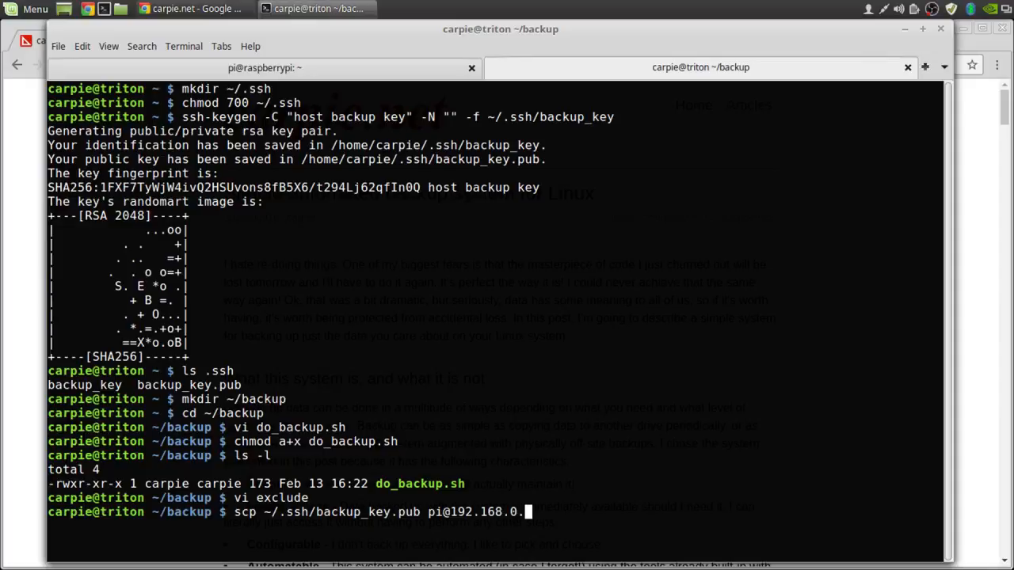
type("5:")
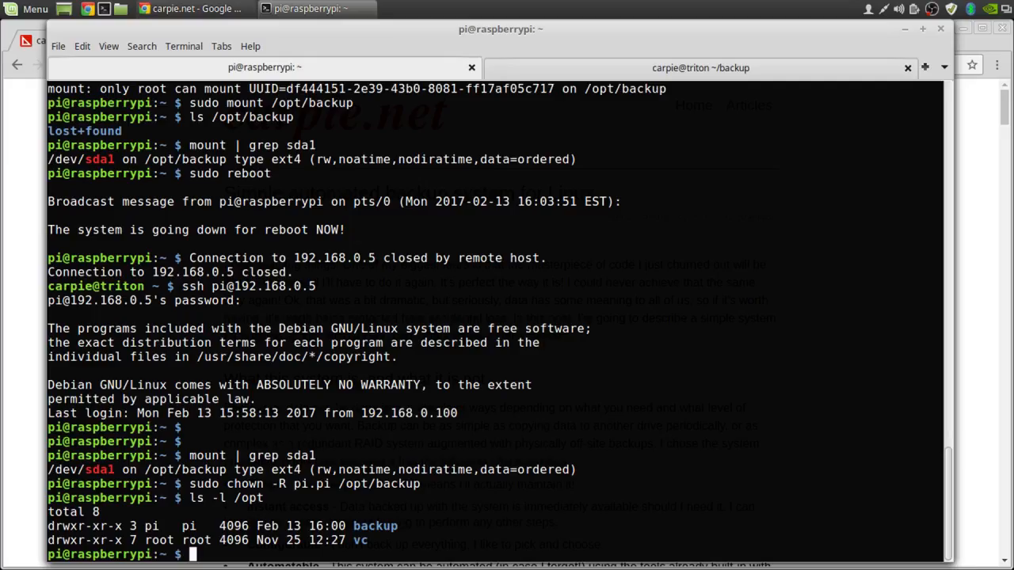
Step: On the Pi, create ~/.ssh and restrict it to 700 with chmod
type("mkd")
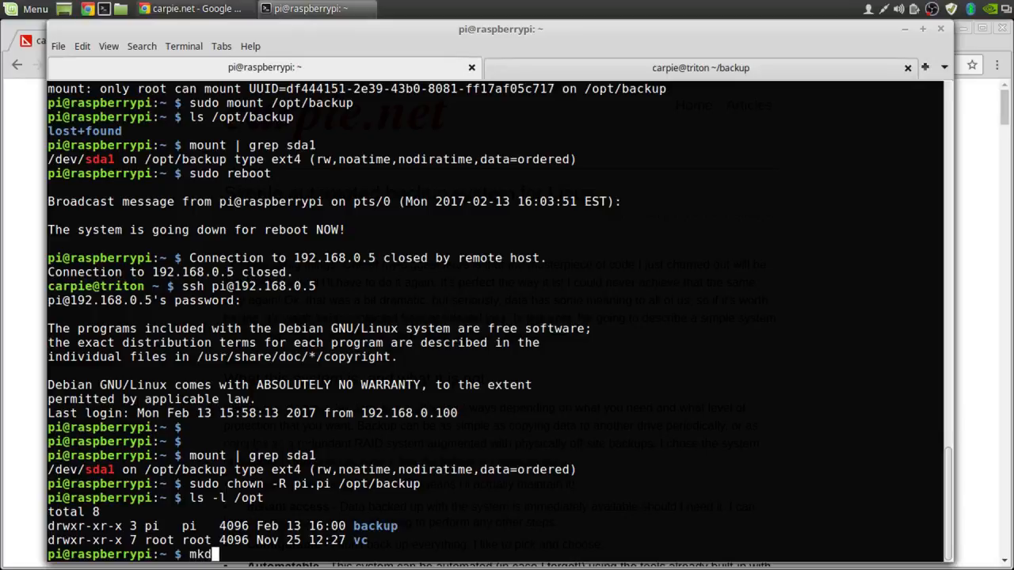
type("ir ~/.ssh")
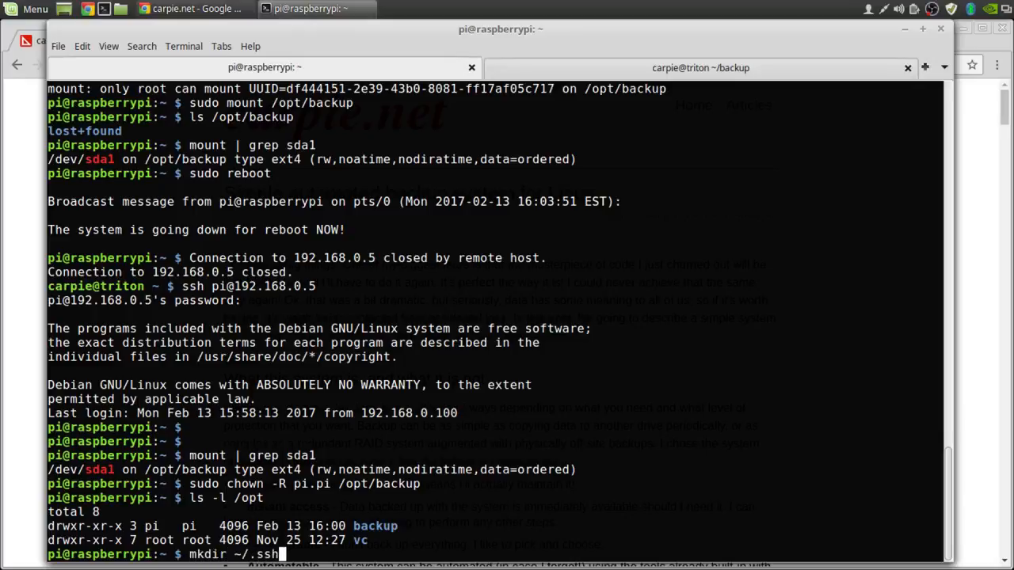
type("chmod 700")
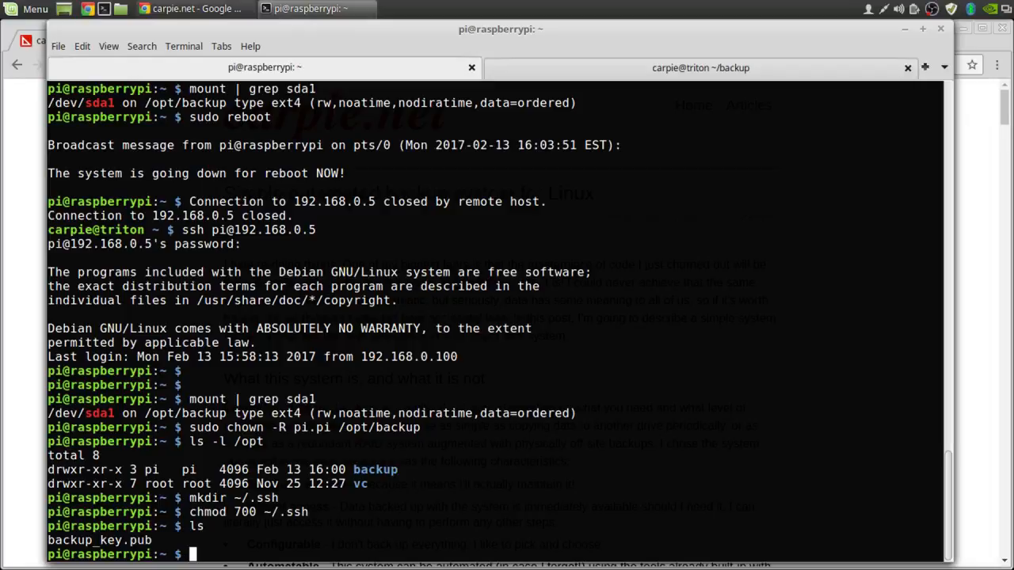
Step: Move ~/backup_key.pub to .ssh/authorized_keys and list ~/.ssh to verify
type("mv ~/")
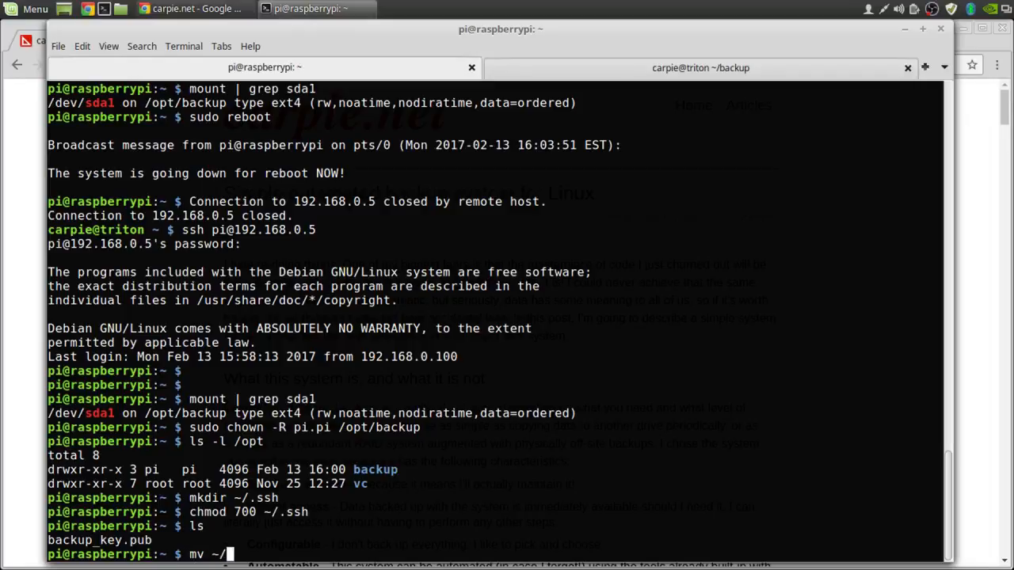
type("backup")
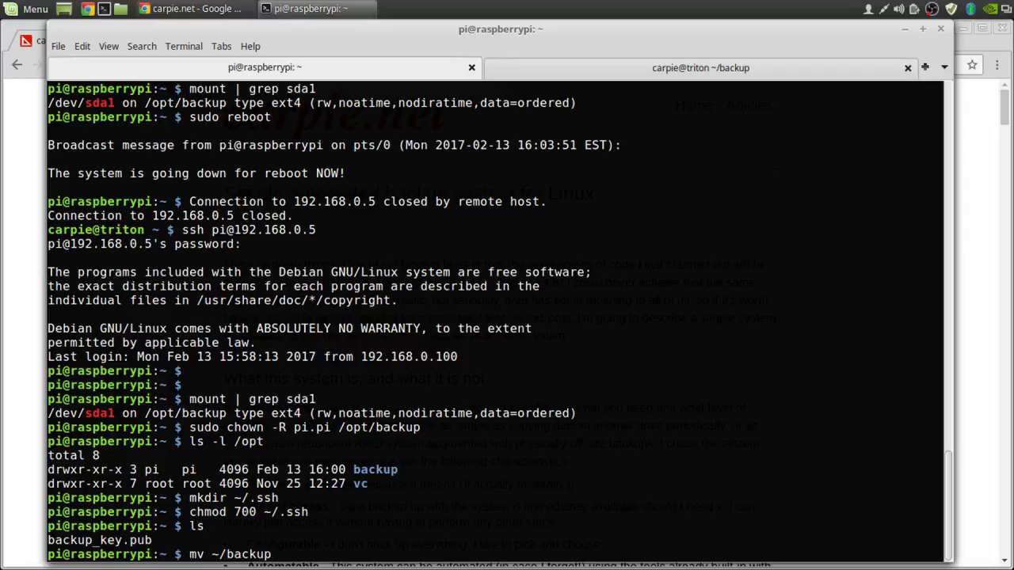
type("_key.pub")
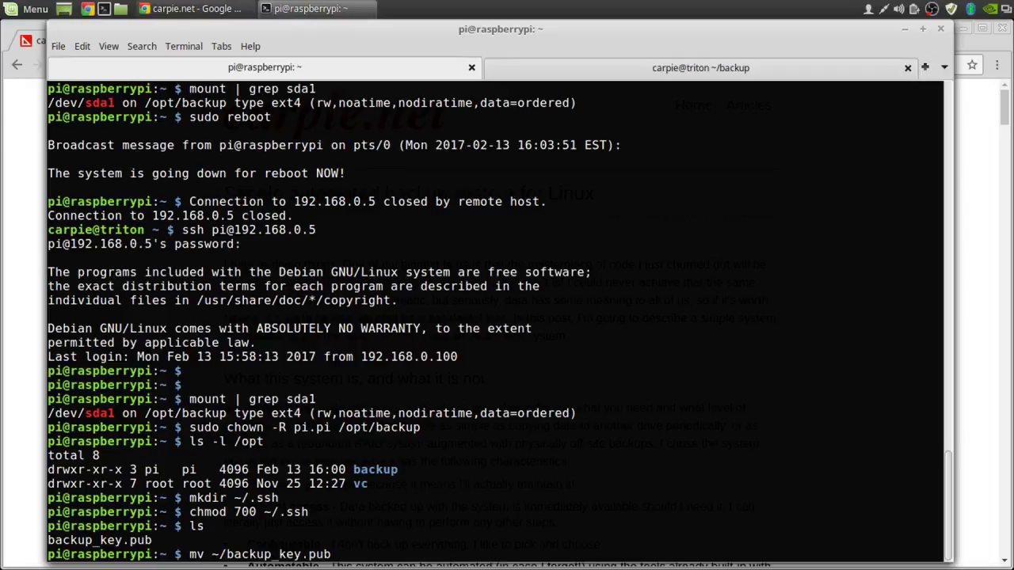
type(".ssh/a")
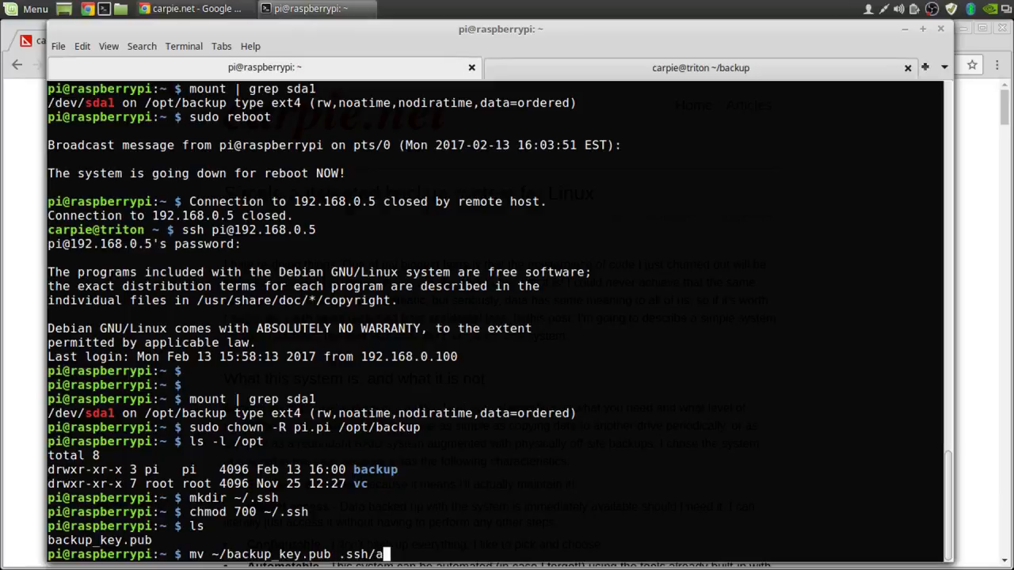
type("uthorized_ke")
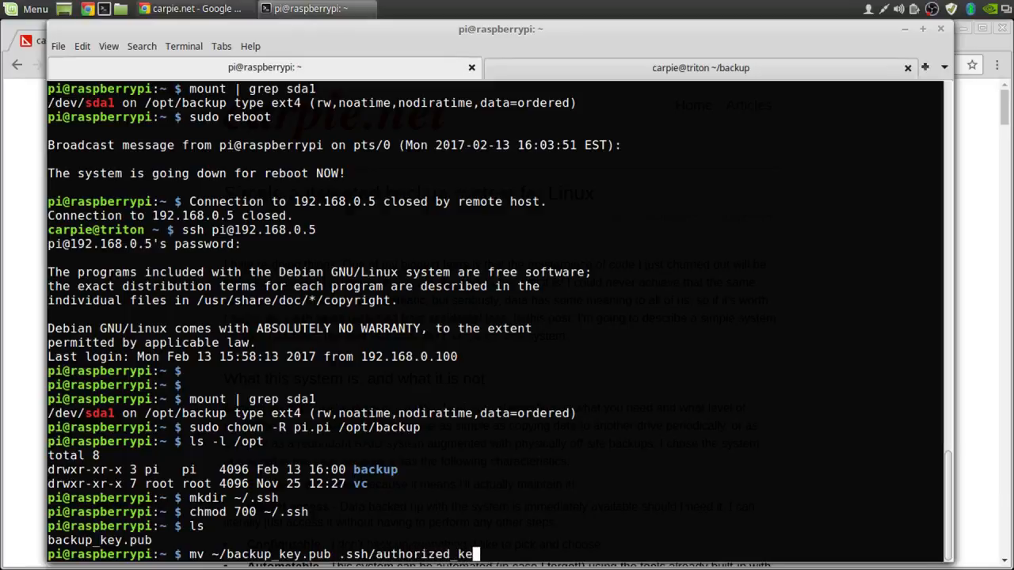
key("Return")
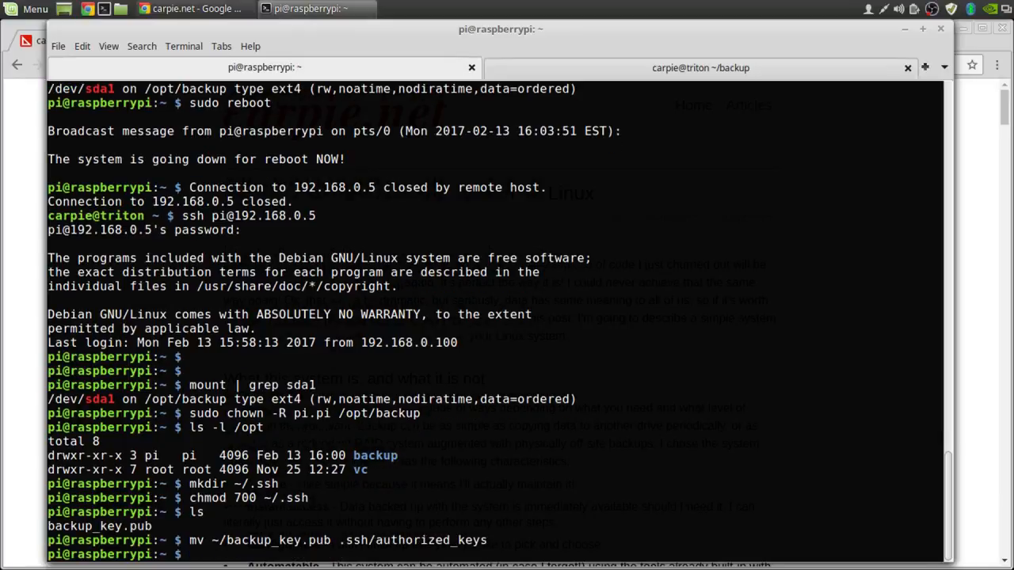
type("ls ~/.ssh")
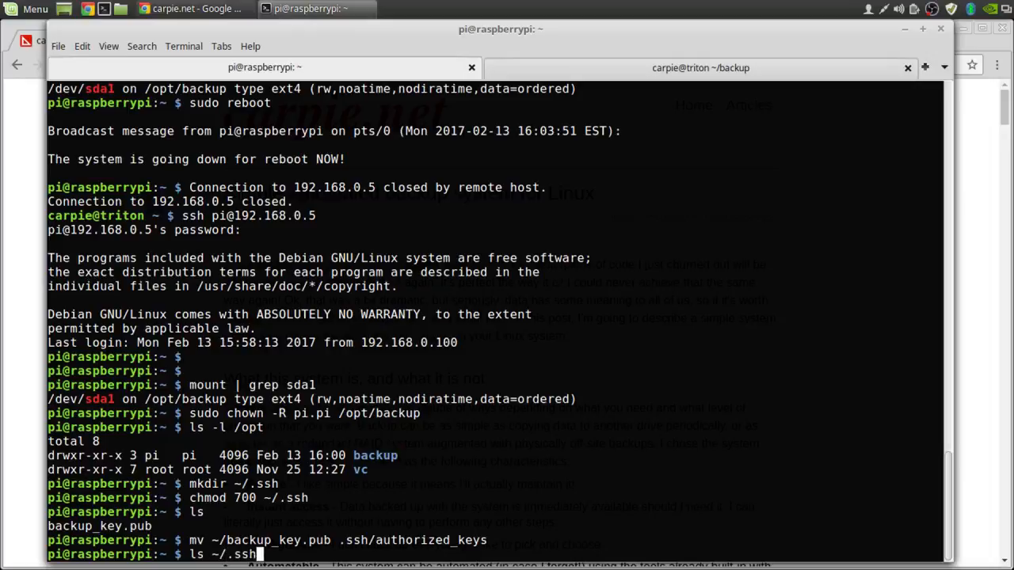
key("Return")
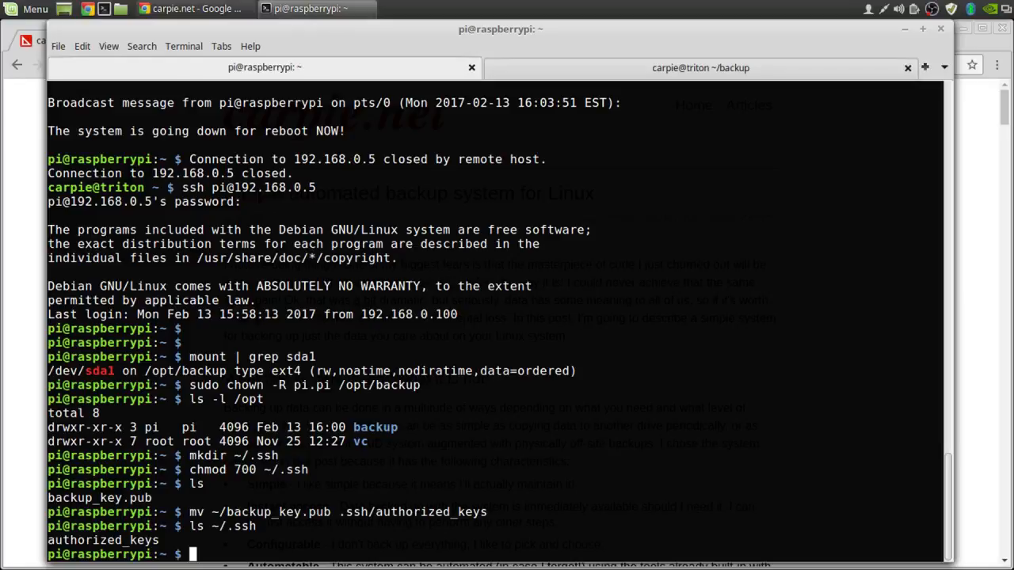
Step: Edit ~/.ssh/authorized_keys in vi, prefixing the key with command="/usr/local/bin/rrsync /opt/backup/carpie/" and no-forwarding options
type("vi")
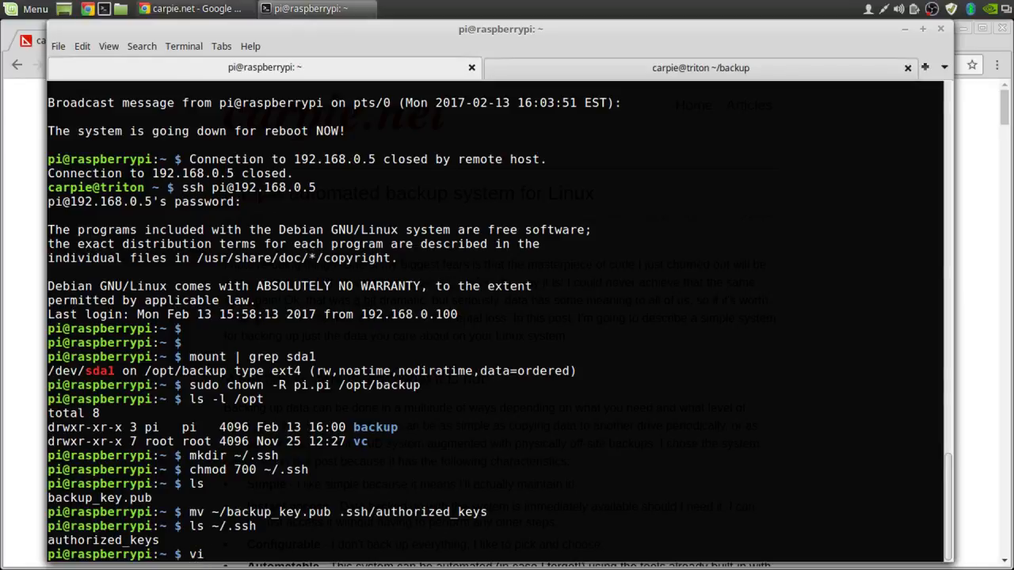
type("~/.ssh/")
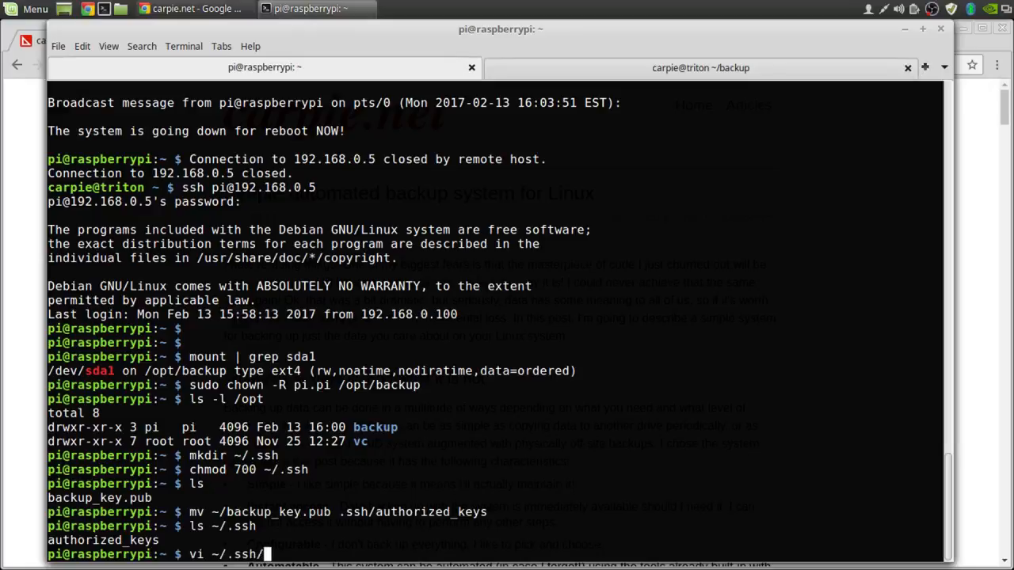
type("authorized_keys")
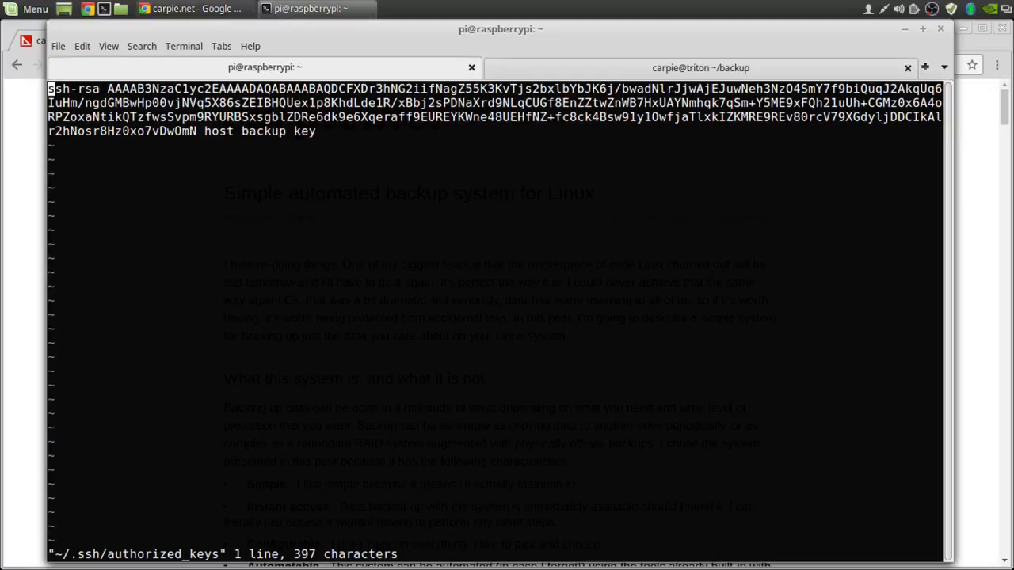
type("command=\"/usr/local/bin/rrsync")
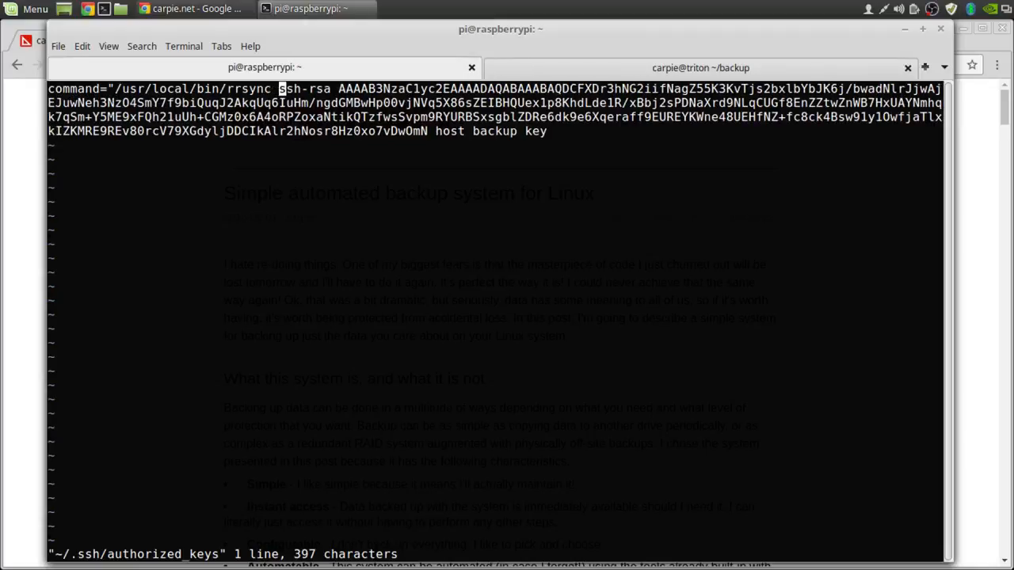
type("/opt/backup")
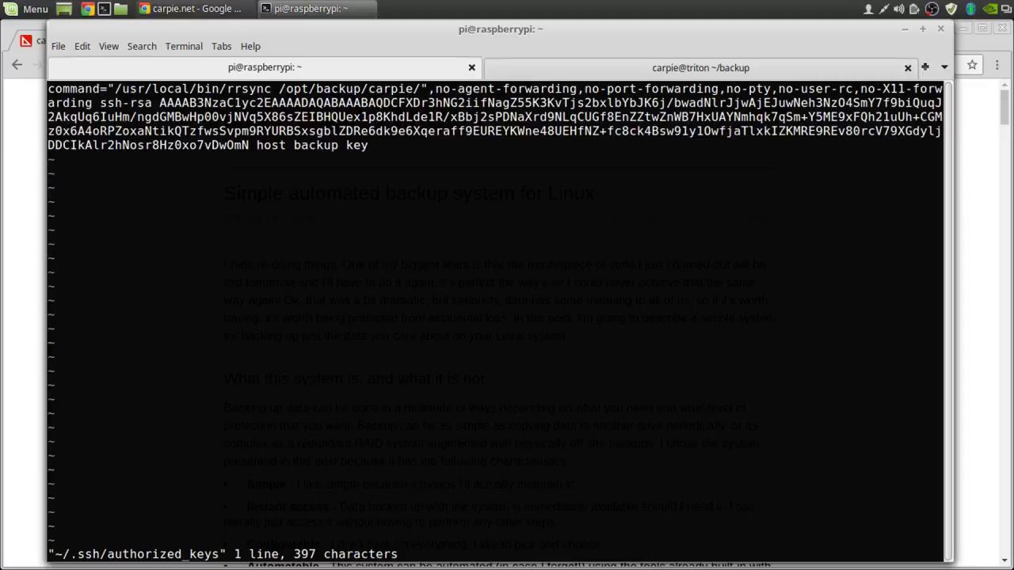
Step: Save authorized_keys and quit vi with :wq
type(":wq")
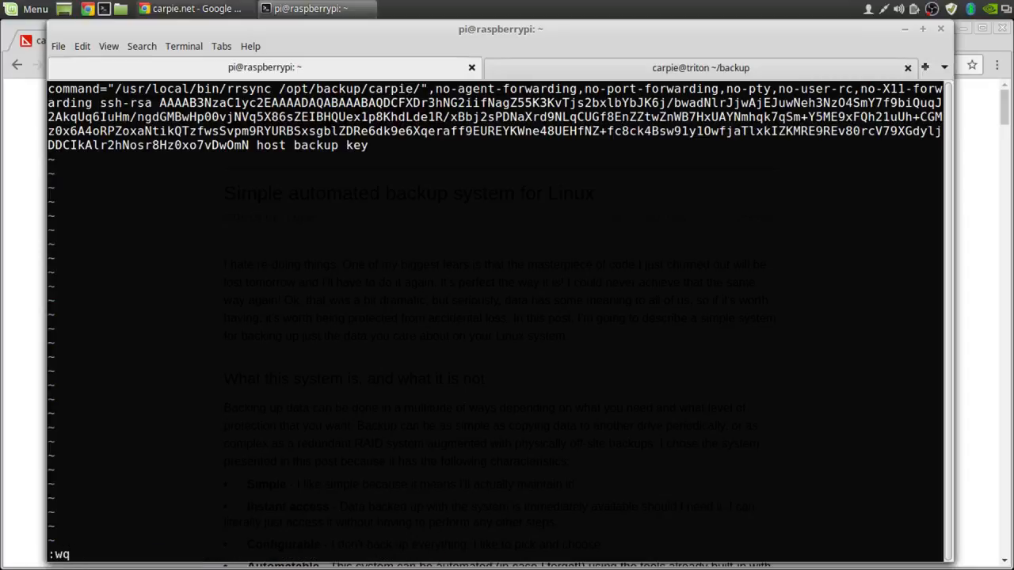
key("Return")
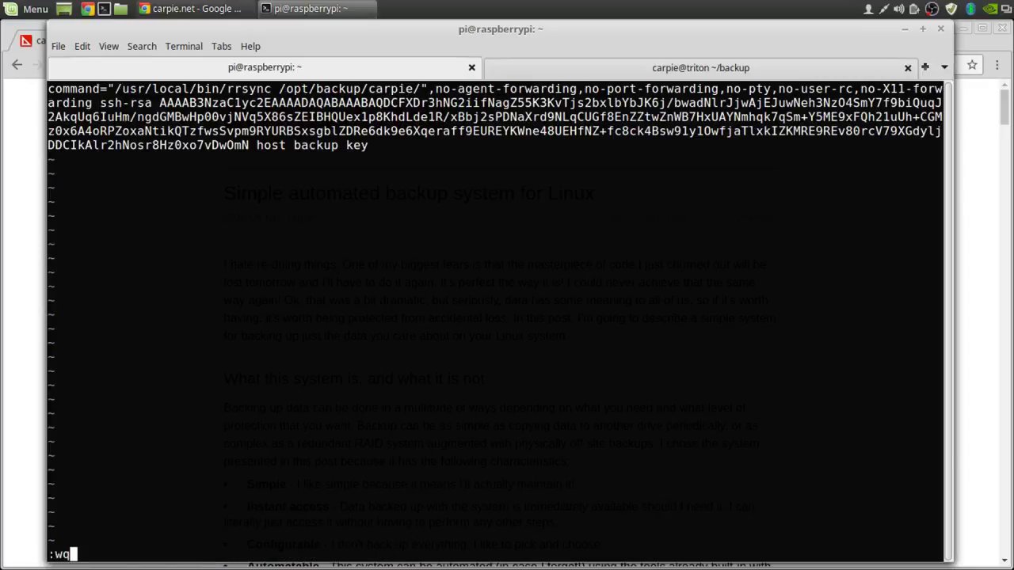
key("Return")
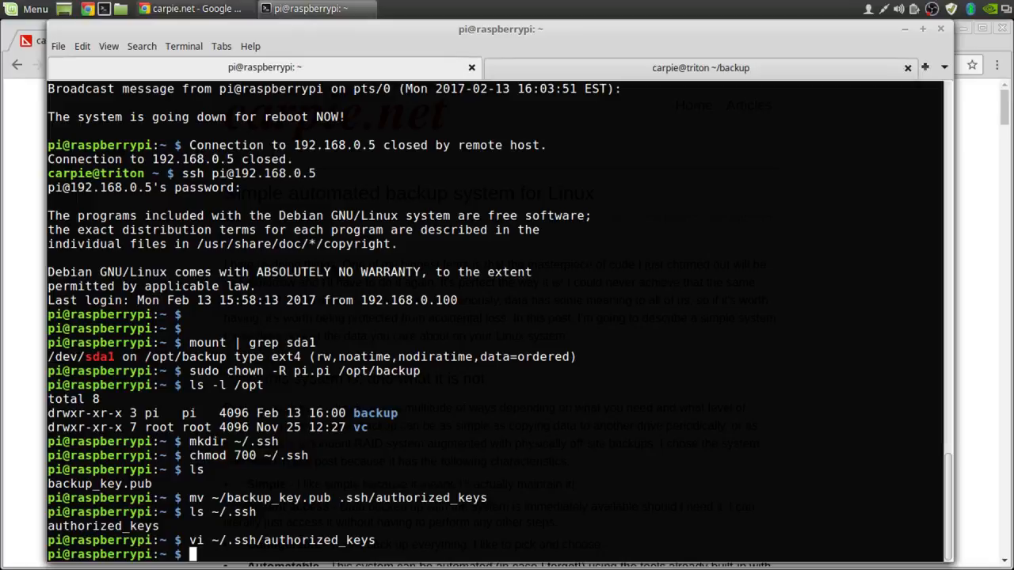
Step: Create /opt/backup/carpie on the Pi and install rsync with sudo apt-get
type("mkdir")
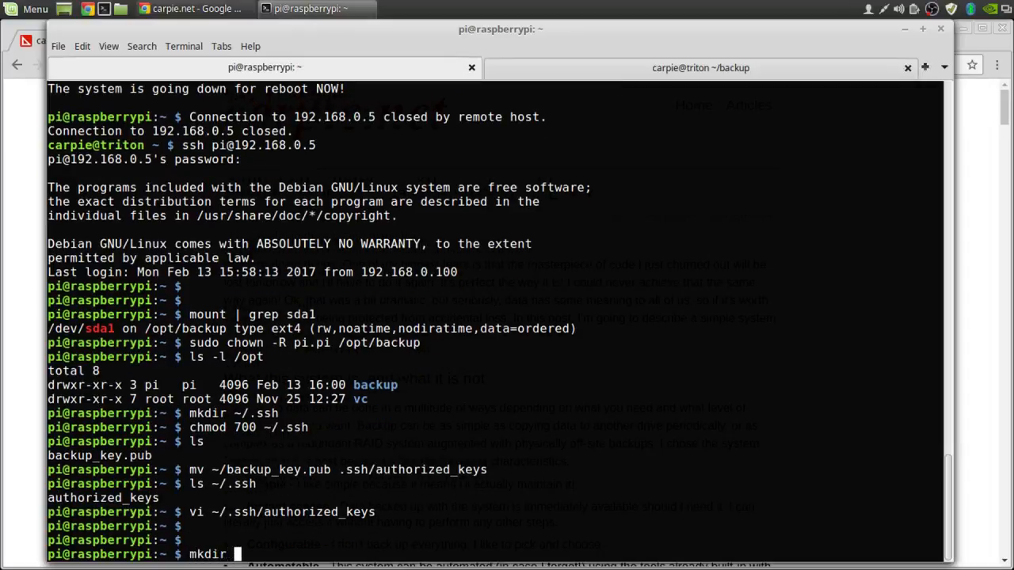
type("/opt/backup/carpie")
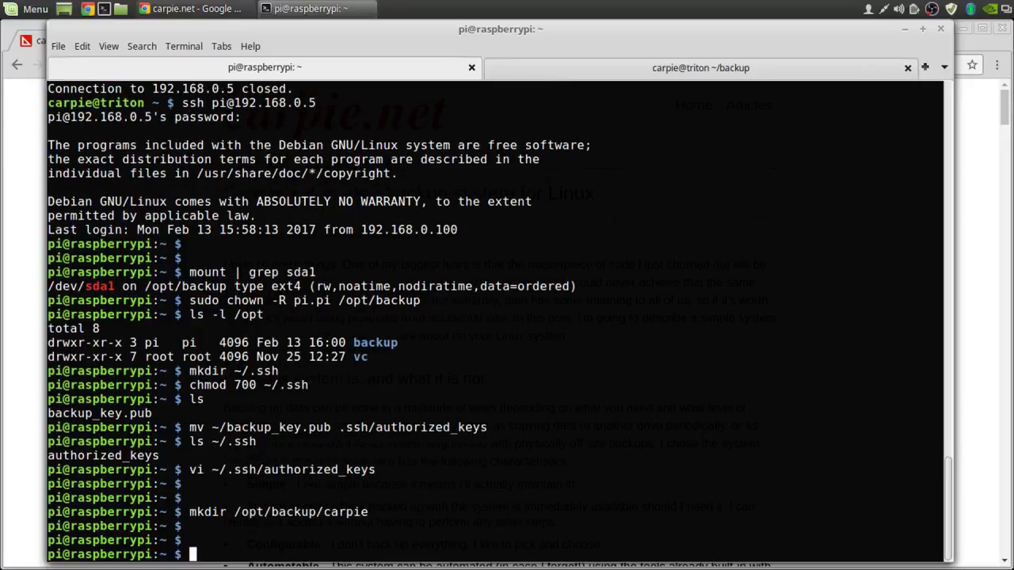
type("sudo apt")
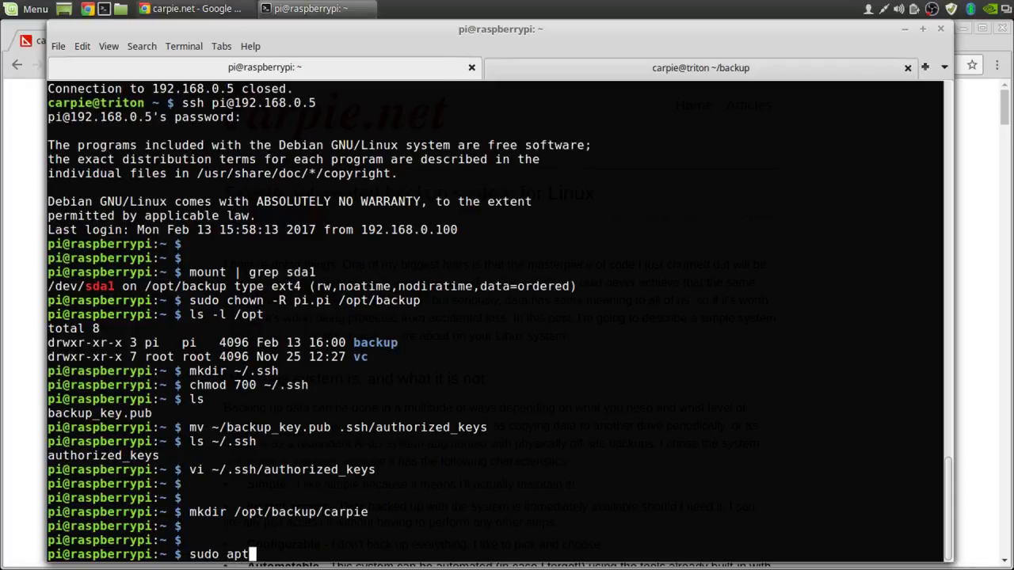
type("-get install rsync")
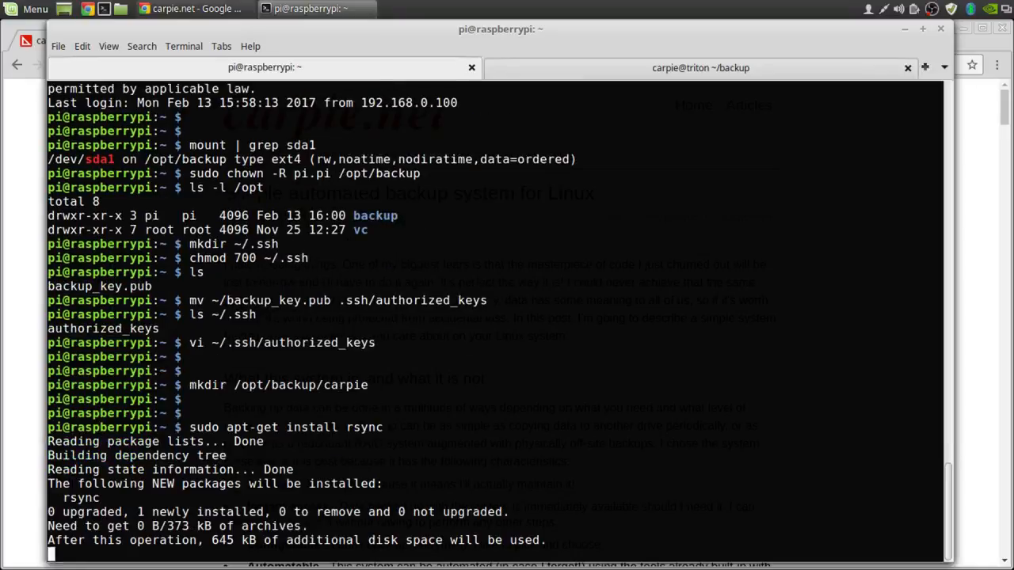
scroll("down", 3)
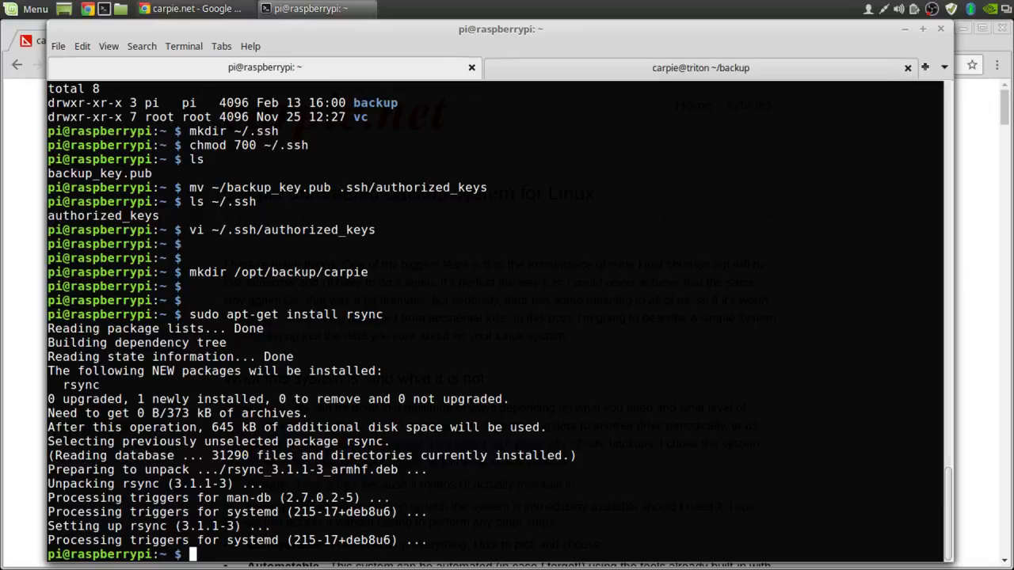
Step: Unpack /usr/share/doc/rsync/scripts/rrsync.gz into /usr/local/bin/rrsync via sudo sh -c zcat
type("sudo sh -")
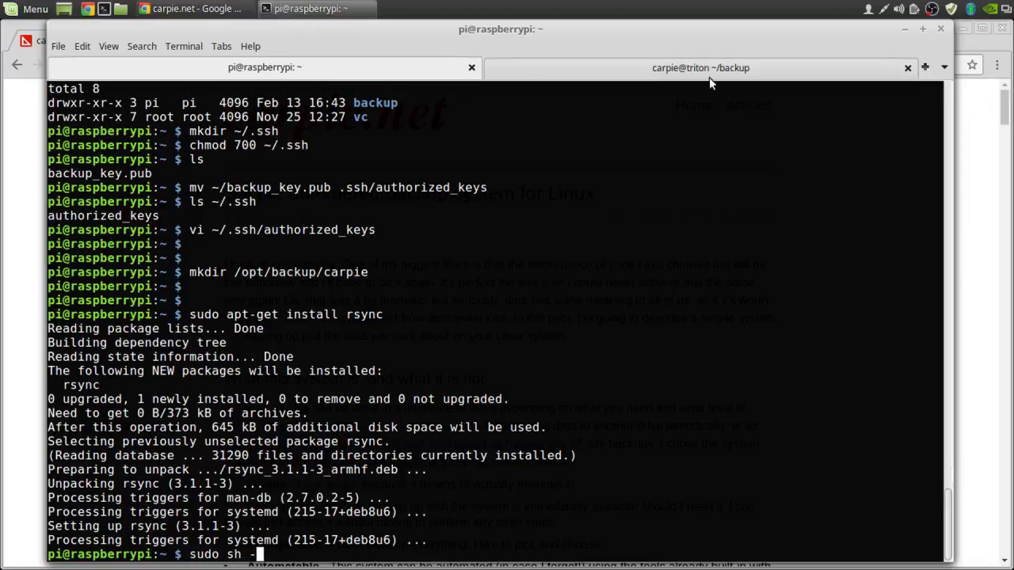
type("c '")
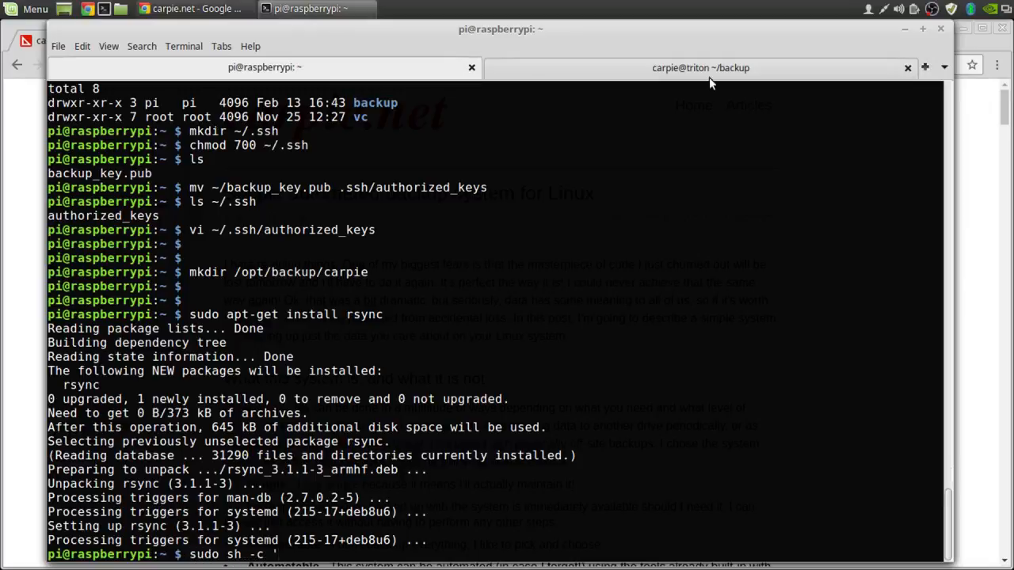
type("zcat")
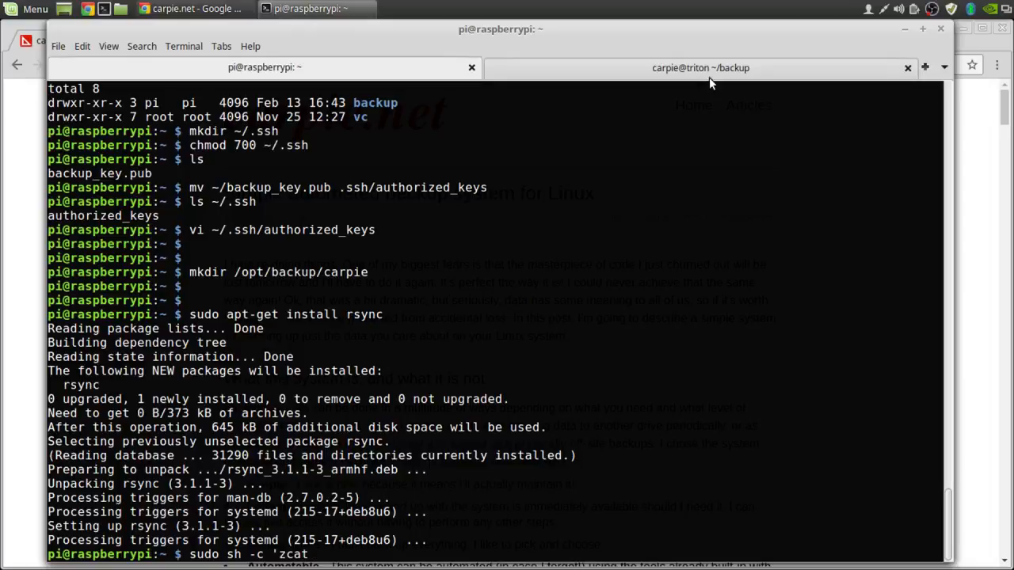
type("/usr/sh")
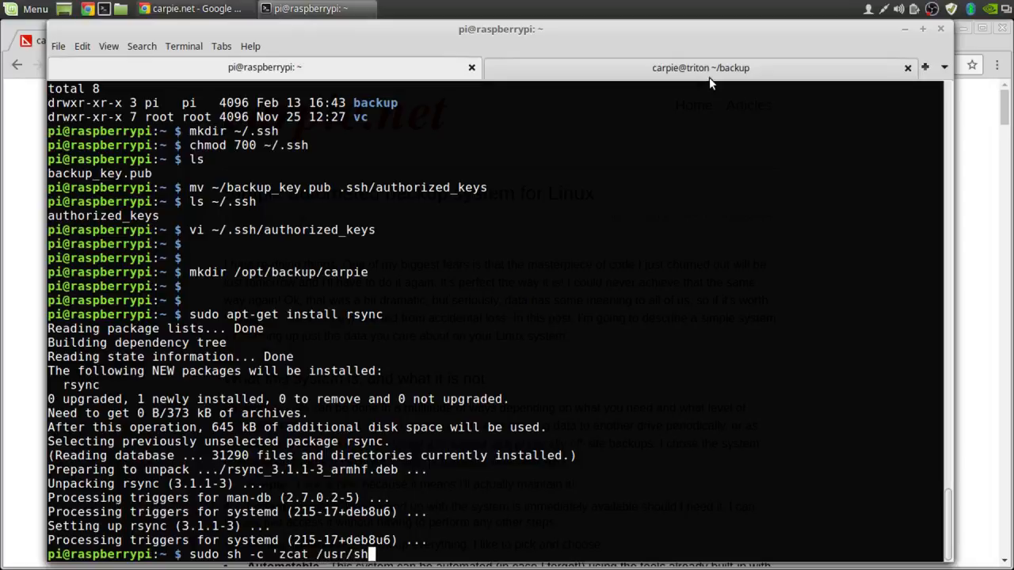
type("are/doc/rsync/scripts")
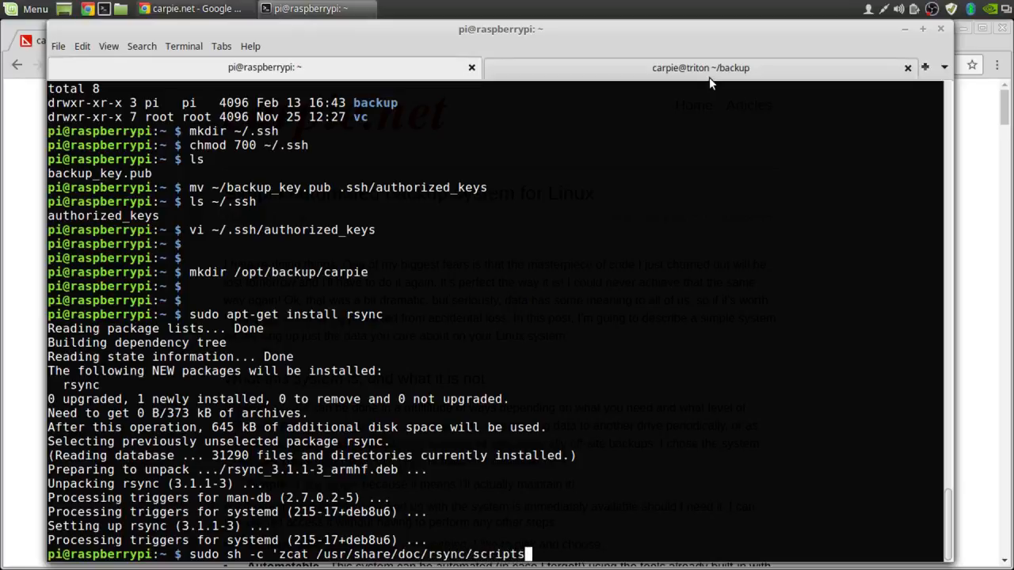
type("rrsync")
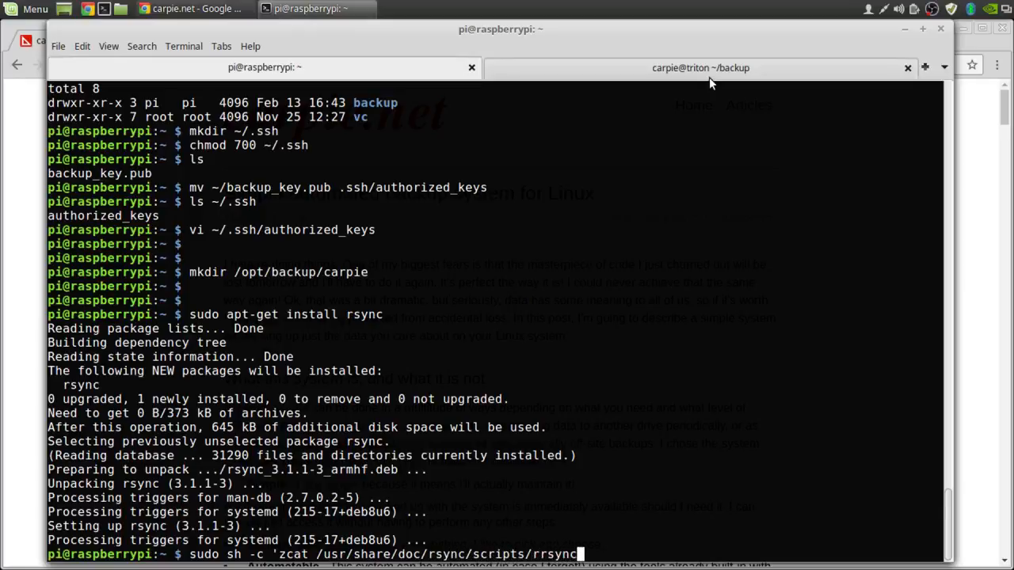
type(".gz > /usr/local/bin/rrsync")
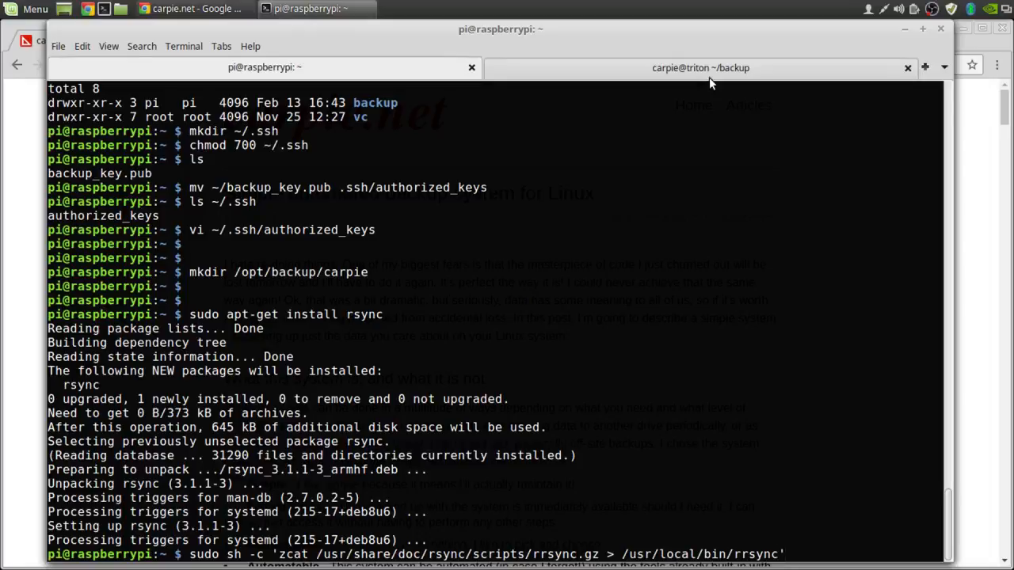
scroll("down", 3)
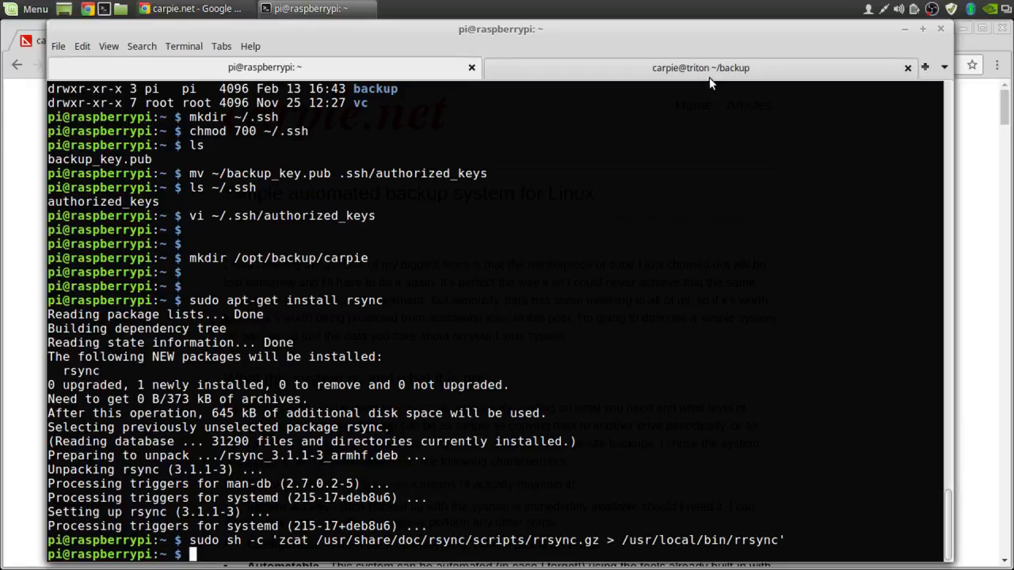
Step: Make /usr/local/bin/rrsync executable with sudo chmod a+x
type("sudo chmod a+")
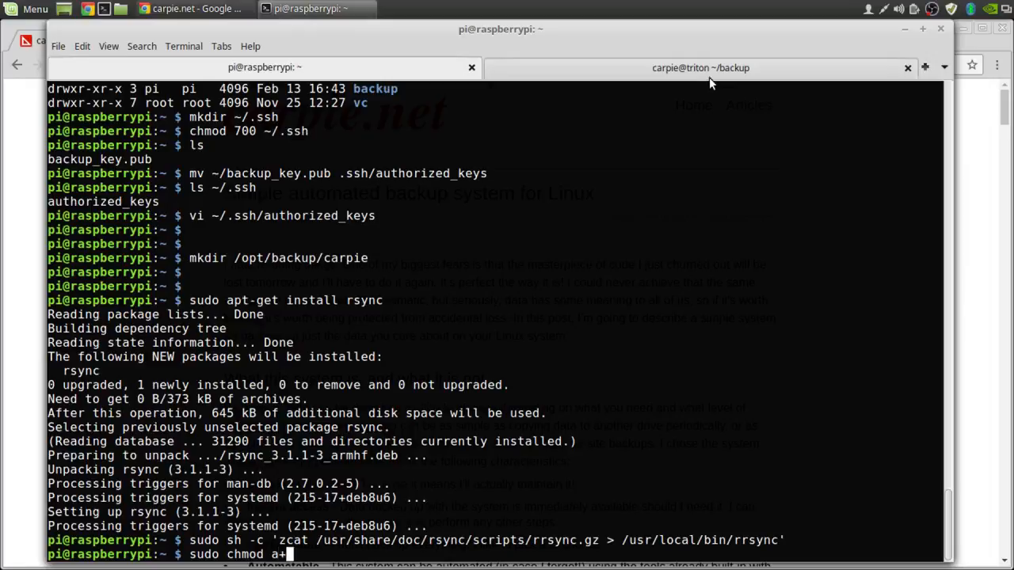
type("/usr/local/bin/r")
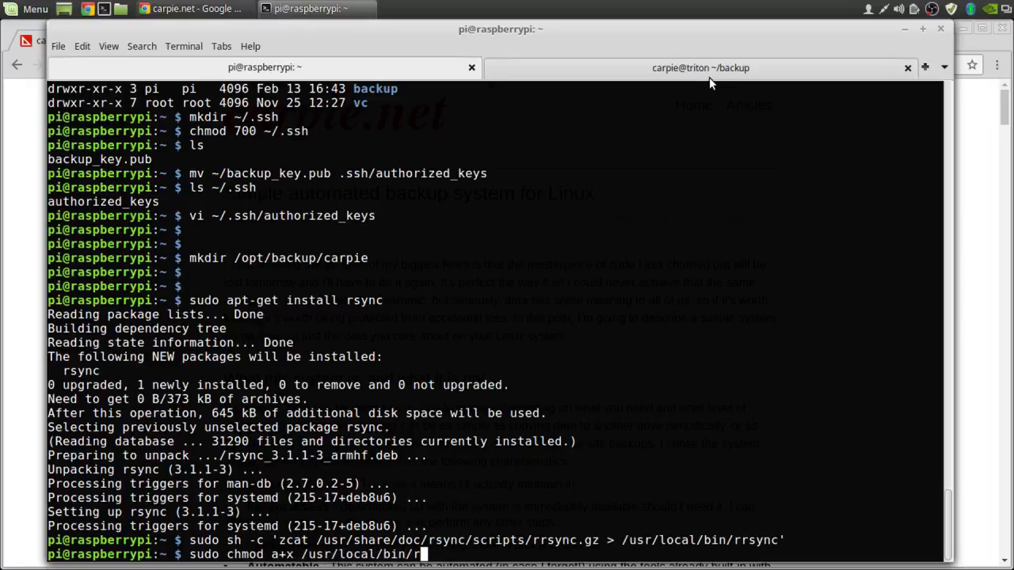
key("Return")
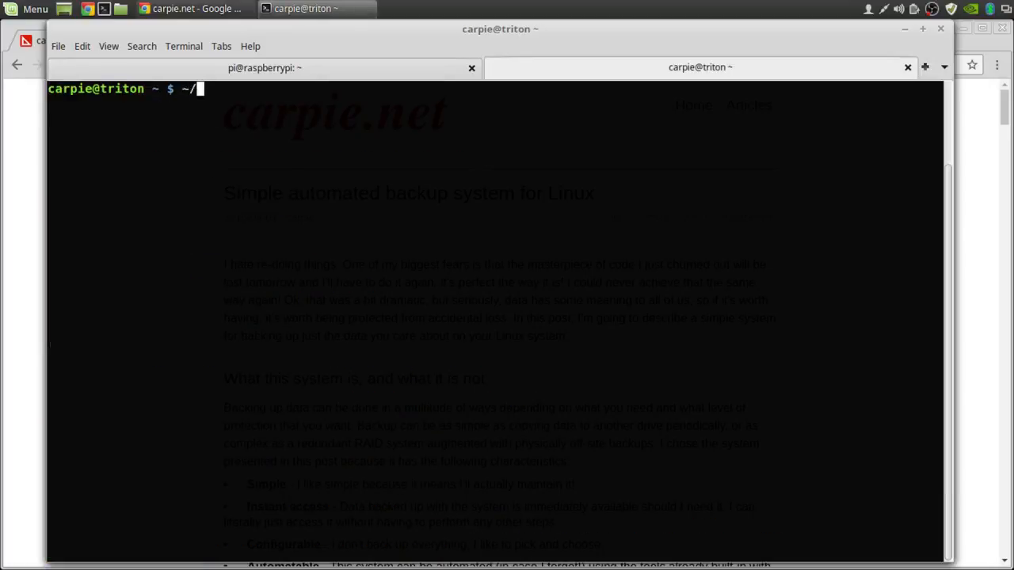
Step: Run ~/backup/do_backup.sh on triton twice, the second run sending only 41,355 bytes
type("backup/do_backup.sh")
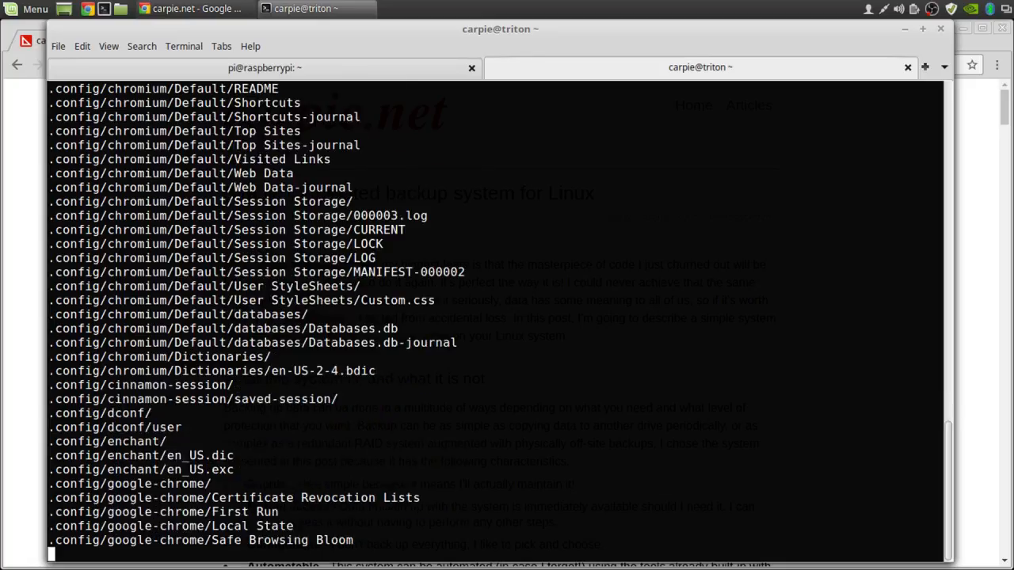
scroll("down", 3)
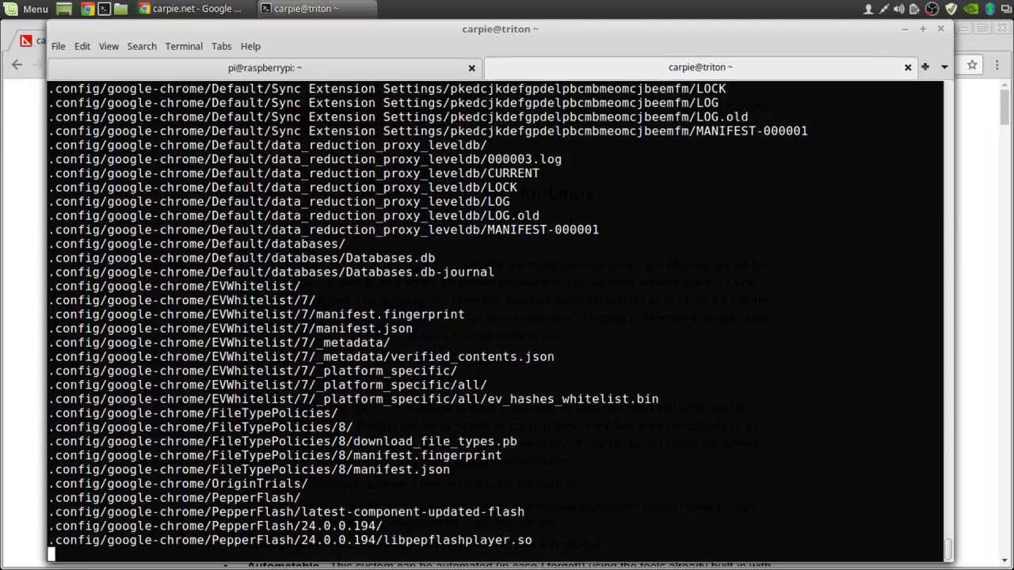
scroll("down", 3)
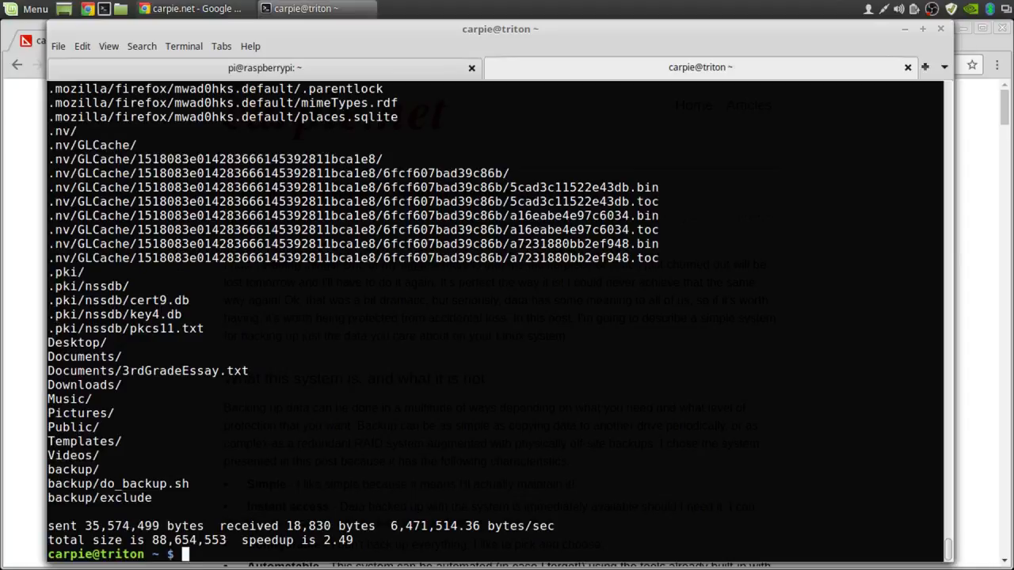
mouse_move(257, 457)
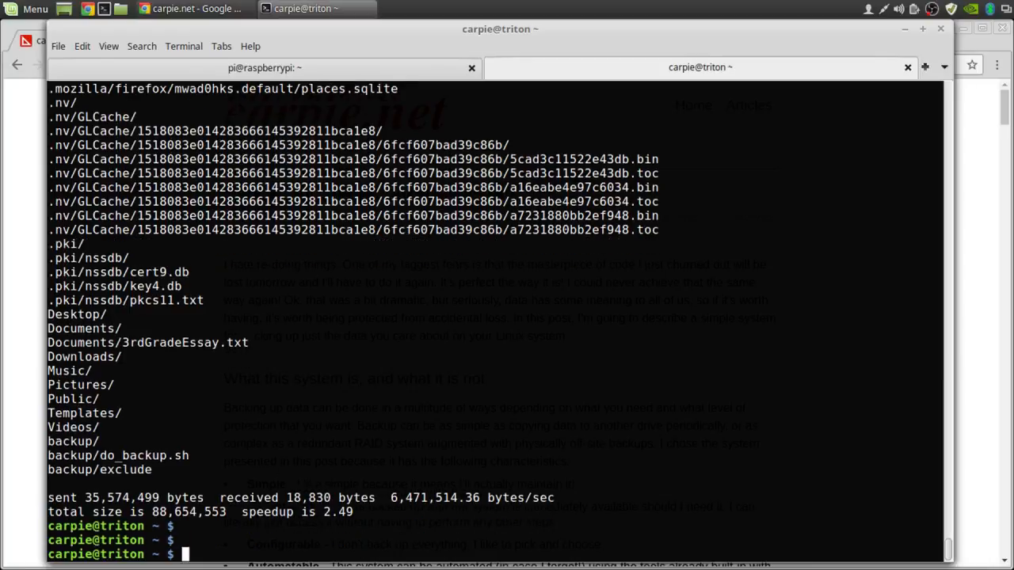
type("~/backup/do_backup.sh")
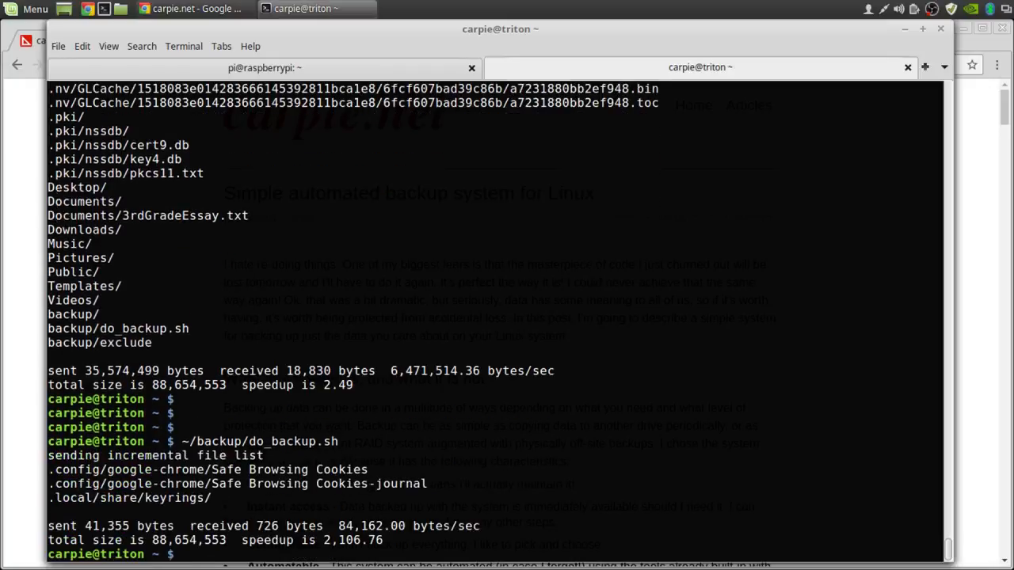